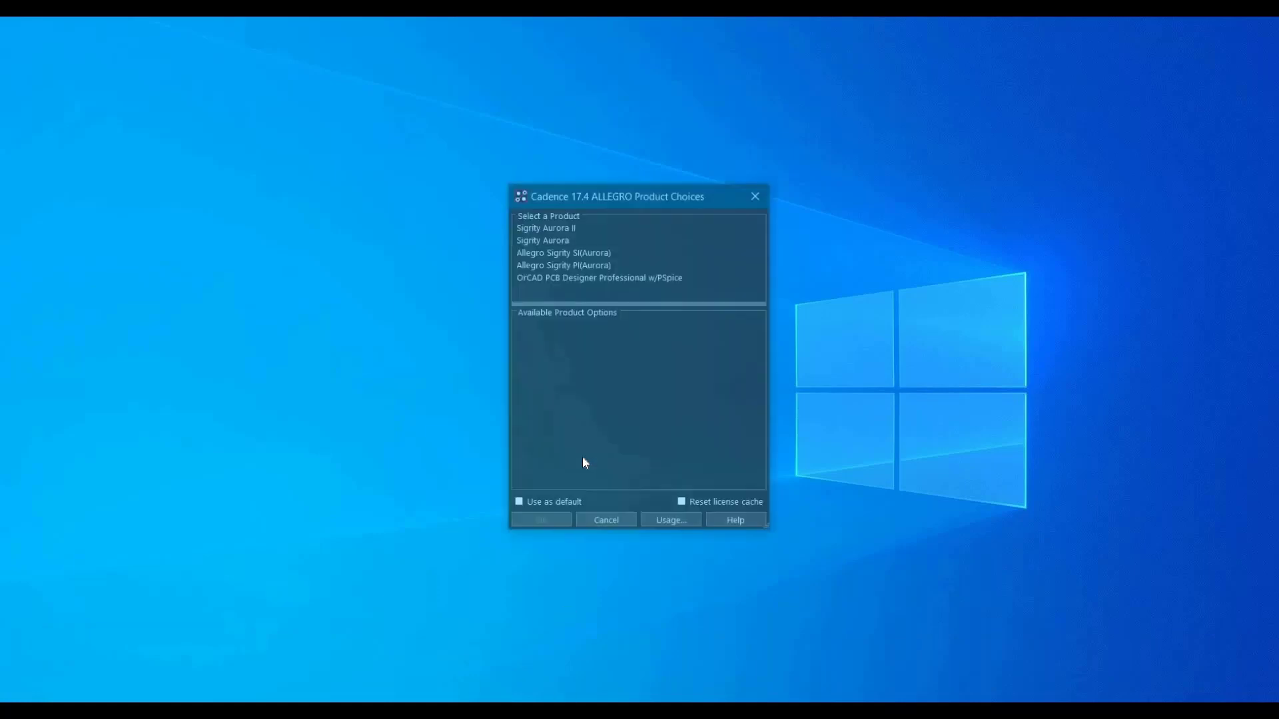
Step: Choose Sigrity Aurora in Product Choices and launch PCB Editor 17.4
{"action": "left_click", "coordinate": [542, 238]}
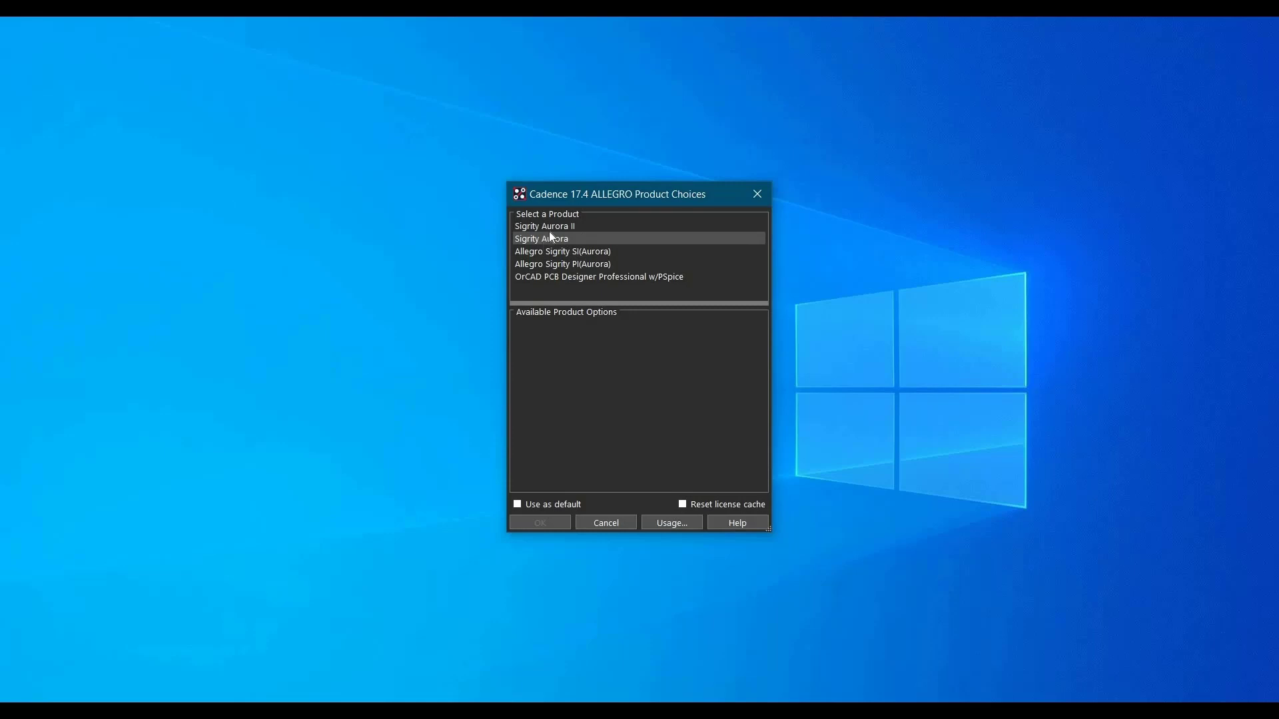
{"action": "left_click", "coordinate": [541, 237]}
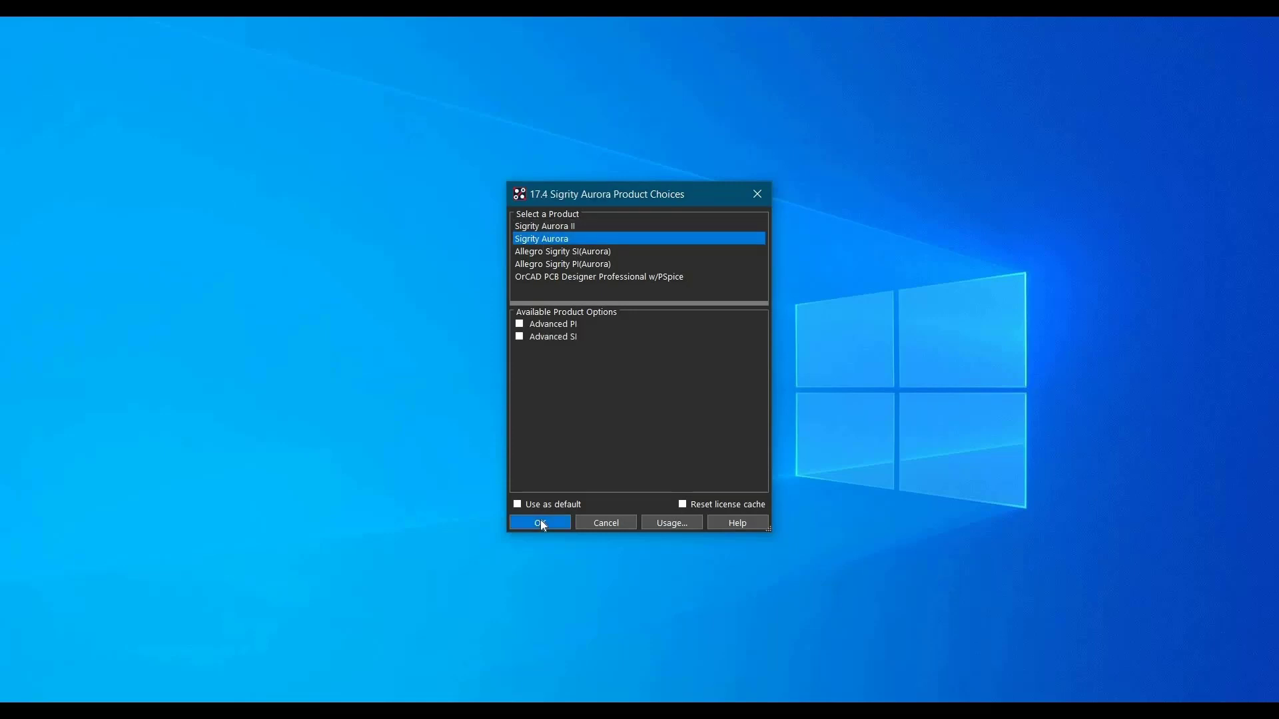
{"action": "left_click", "coordinate": [539, 522]}
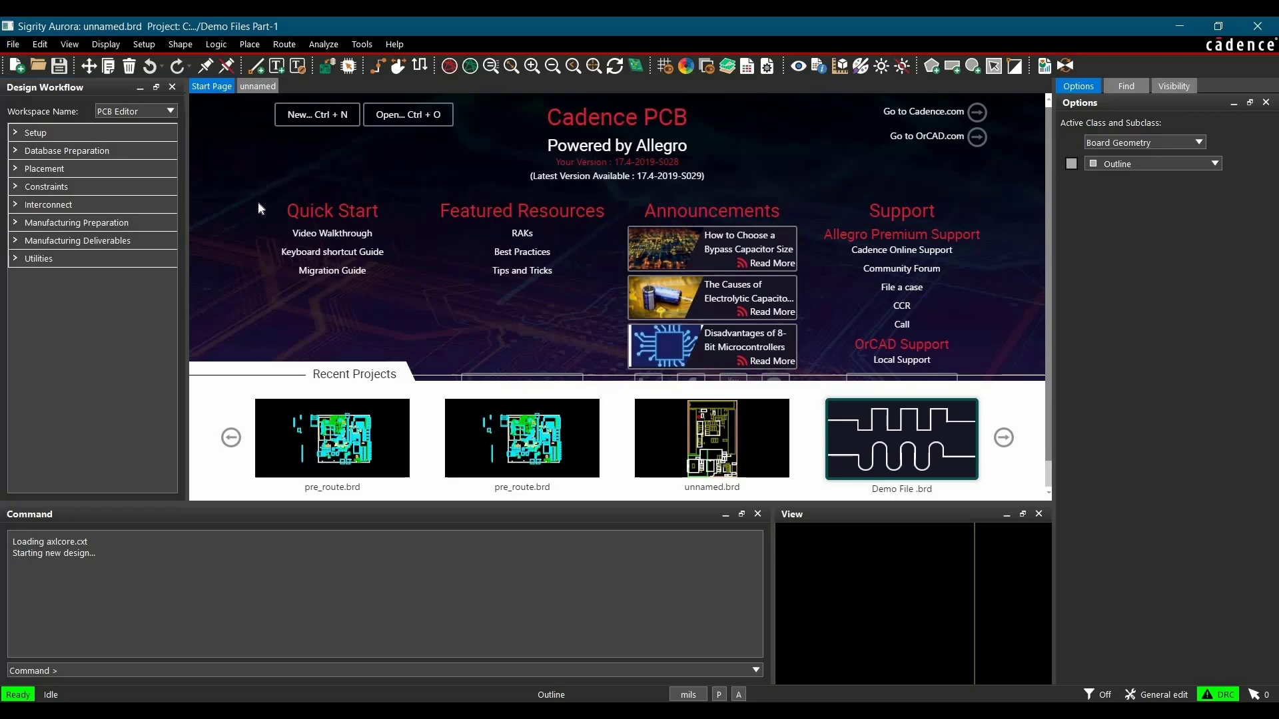
{"action": "mouse_move", "coordinate": [247, 200]}
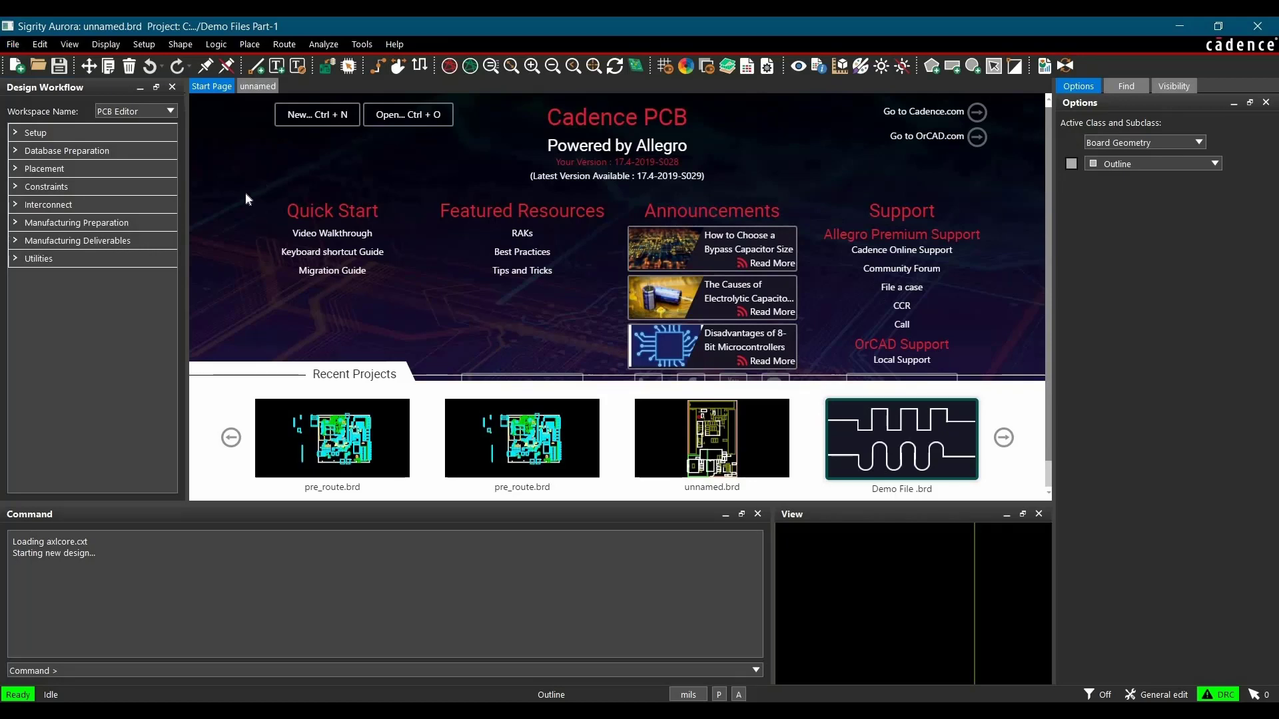
Step: Open pre_route.brd from the Demo Files folder via File > Open
{"action": "left_click", "coordinate": [11, 45]}
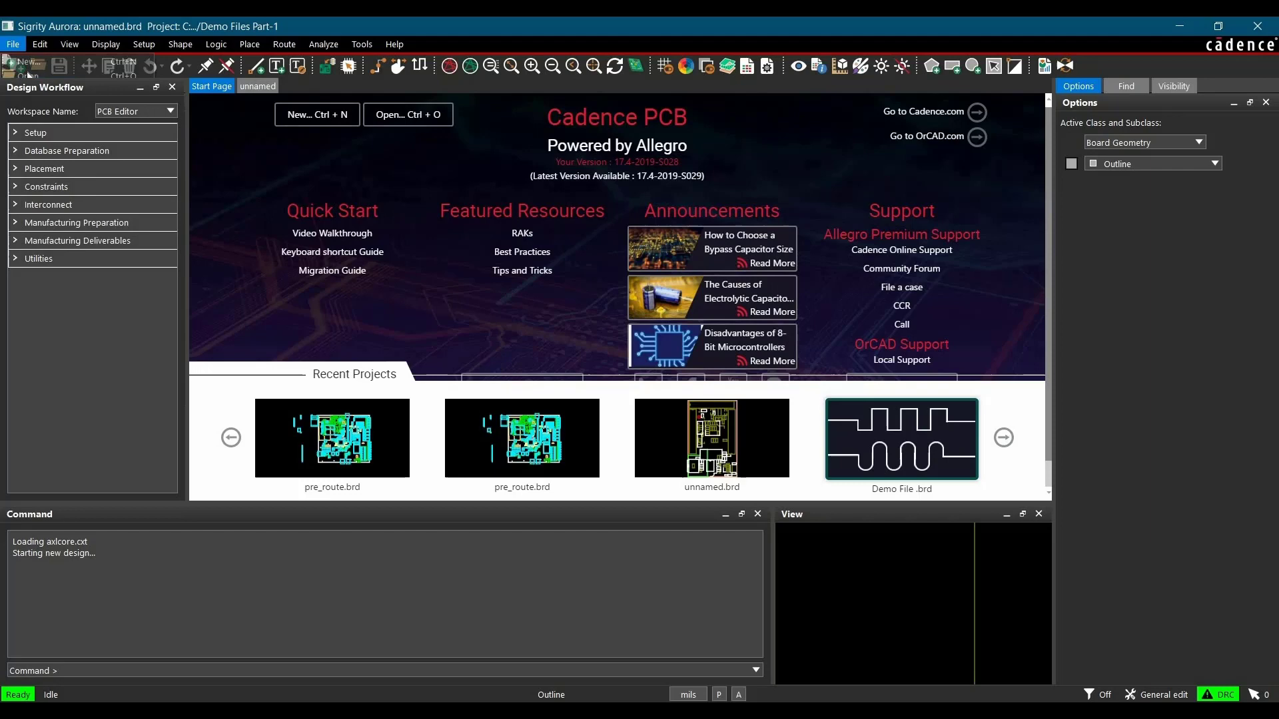
{"action": "left_click", "coordinate": [407, 115]}
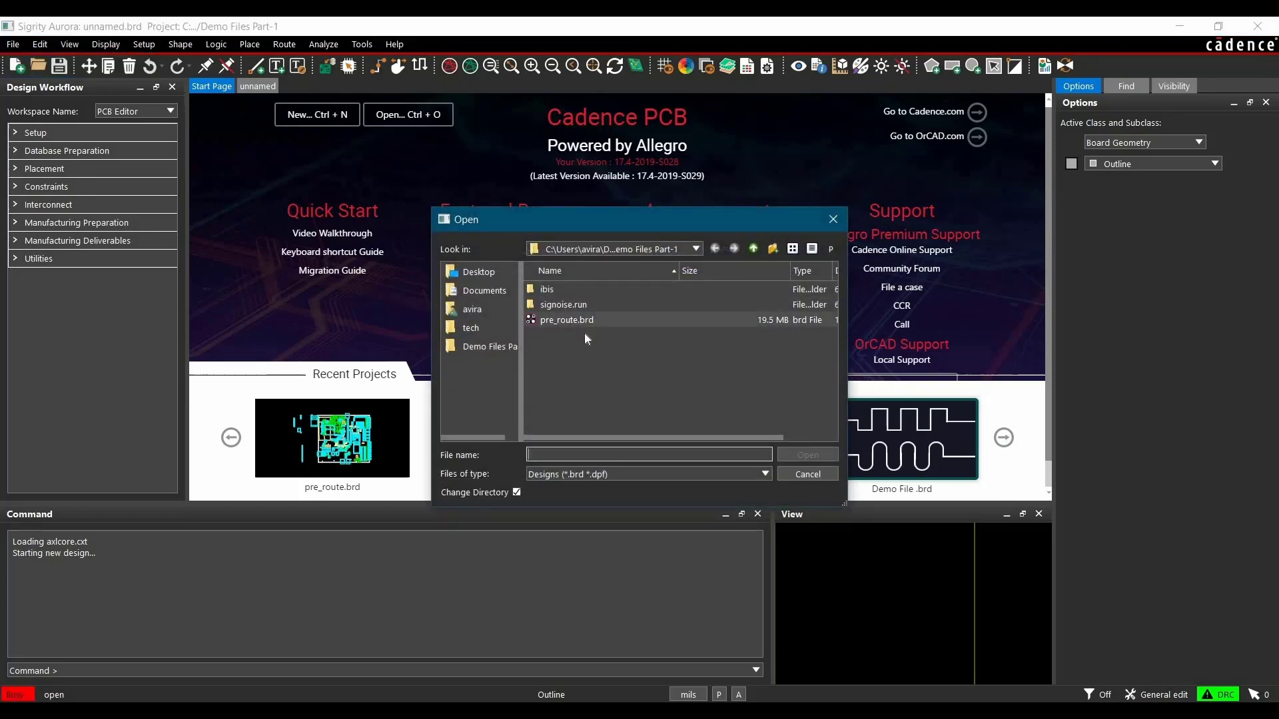
{"action": "left_click", "coordinate": [567, 320]}
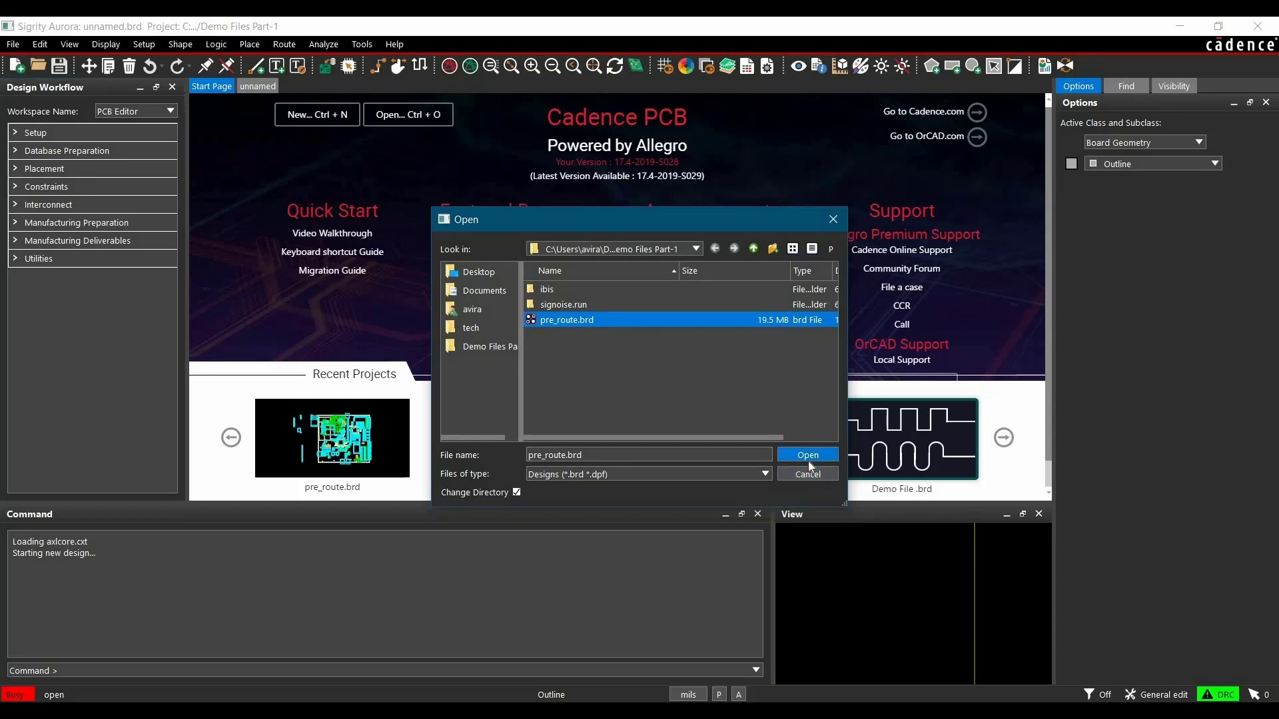
{"action": "left_click", "coordinate": [807, 456]}
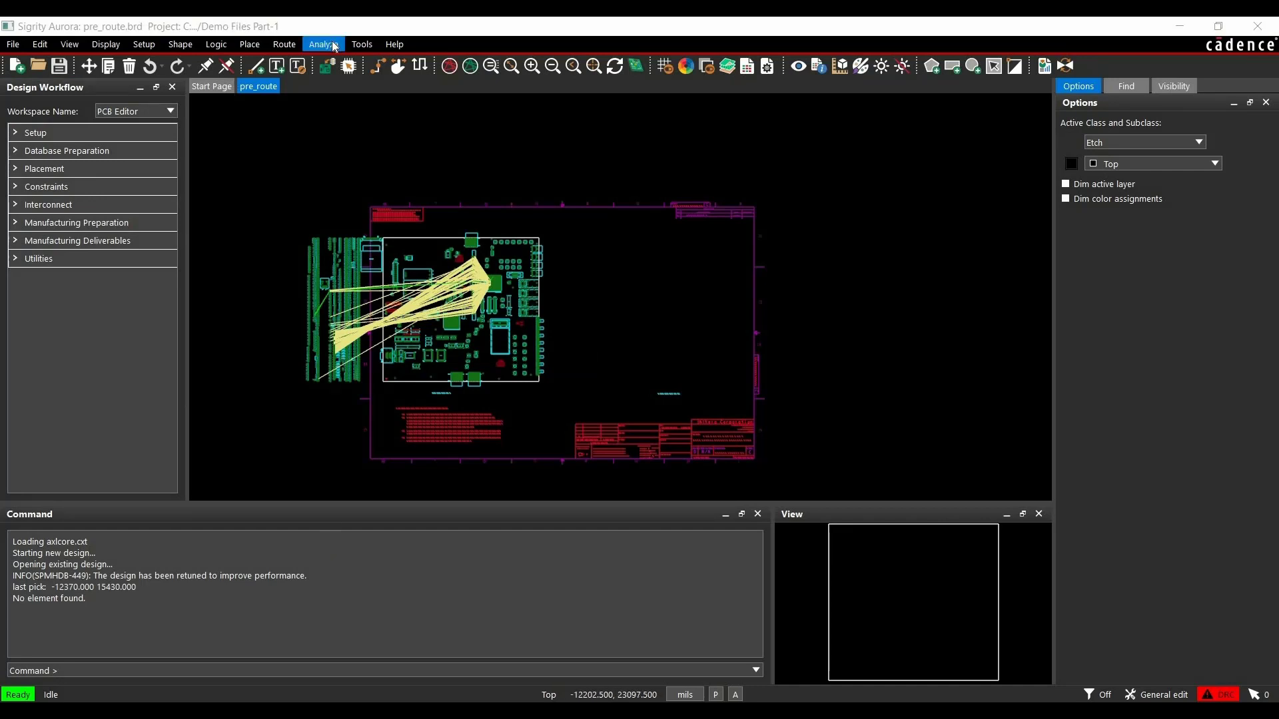
Step: Start the Workflow Manager from Analyze and select the Design Setup Workflow
{"action": "left_click", "coordinate": [322, 44]}
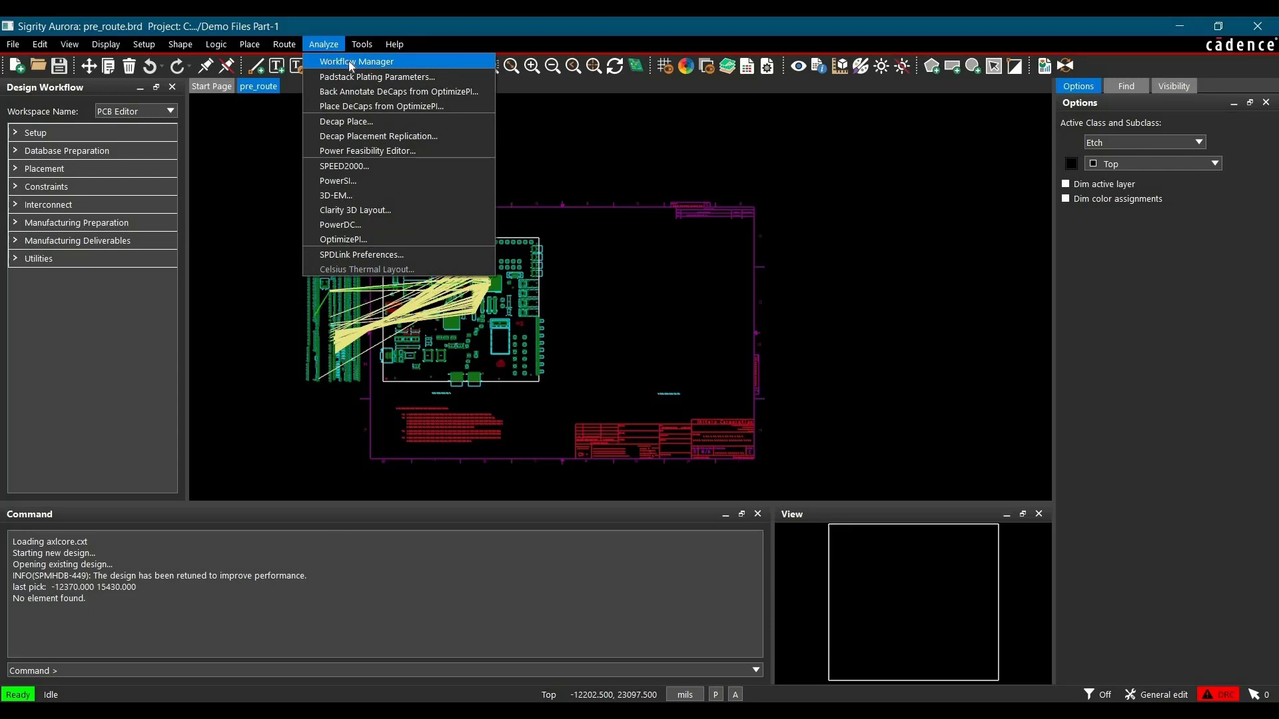
{"action": "left_click", "coordinate": [357, 62]}
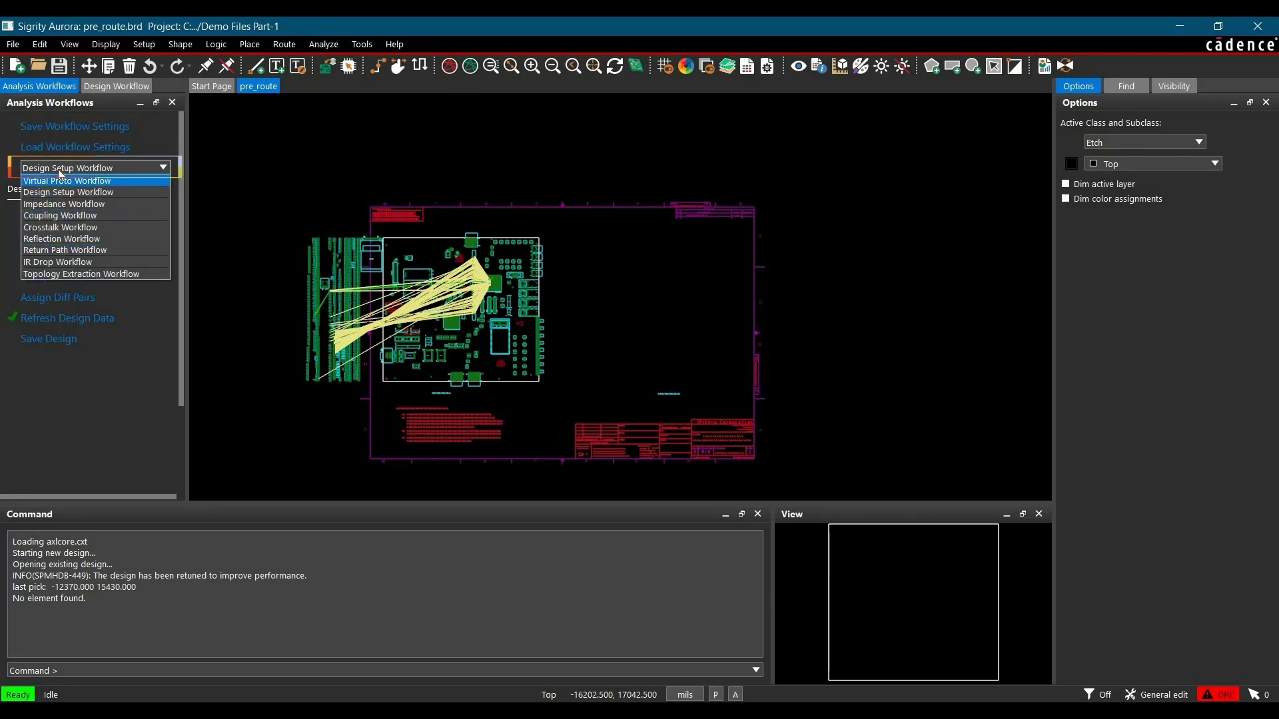
{"action": "left_click", "coordinate": [67, 192]}
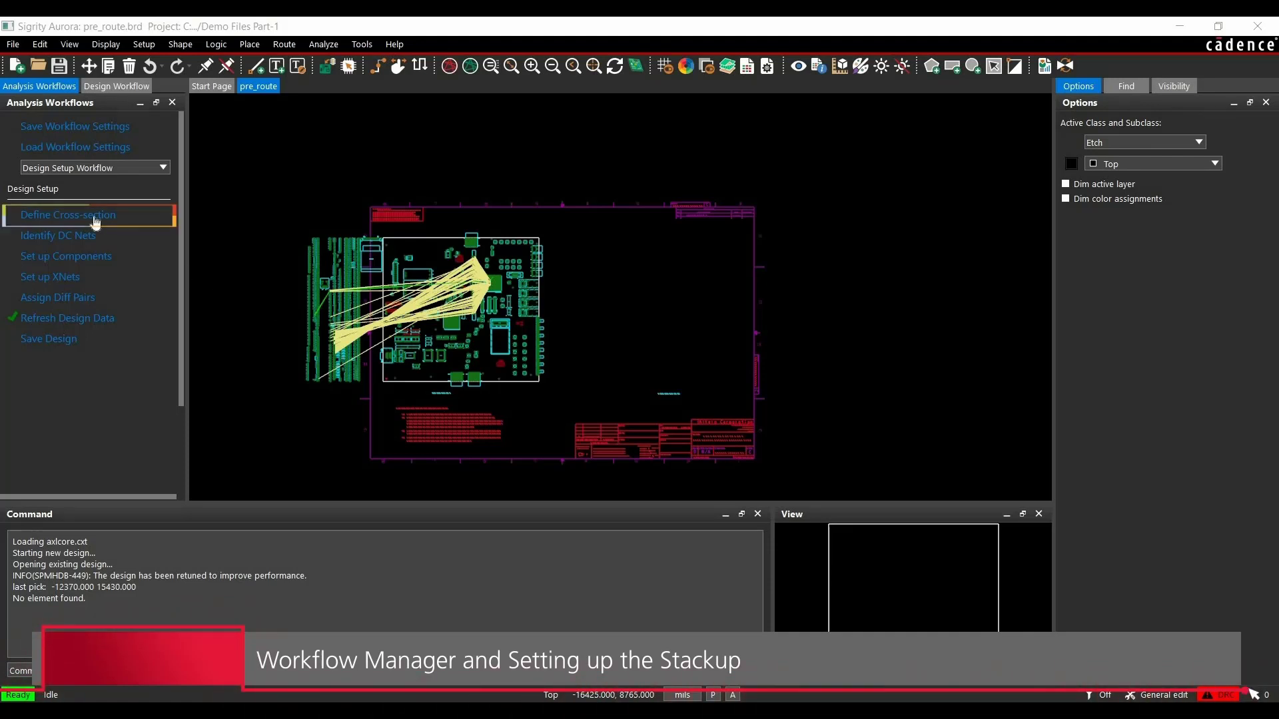
Step: Edit dielectric thicknesses in the Cross-section Editor so the stackup totals 89.7 mil and accept it
{"action": "left_click", "coordinate": [67, 214]}
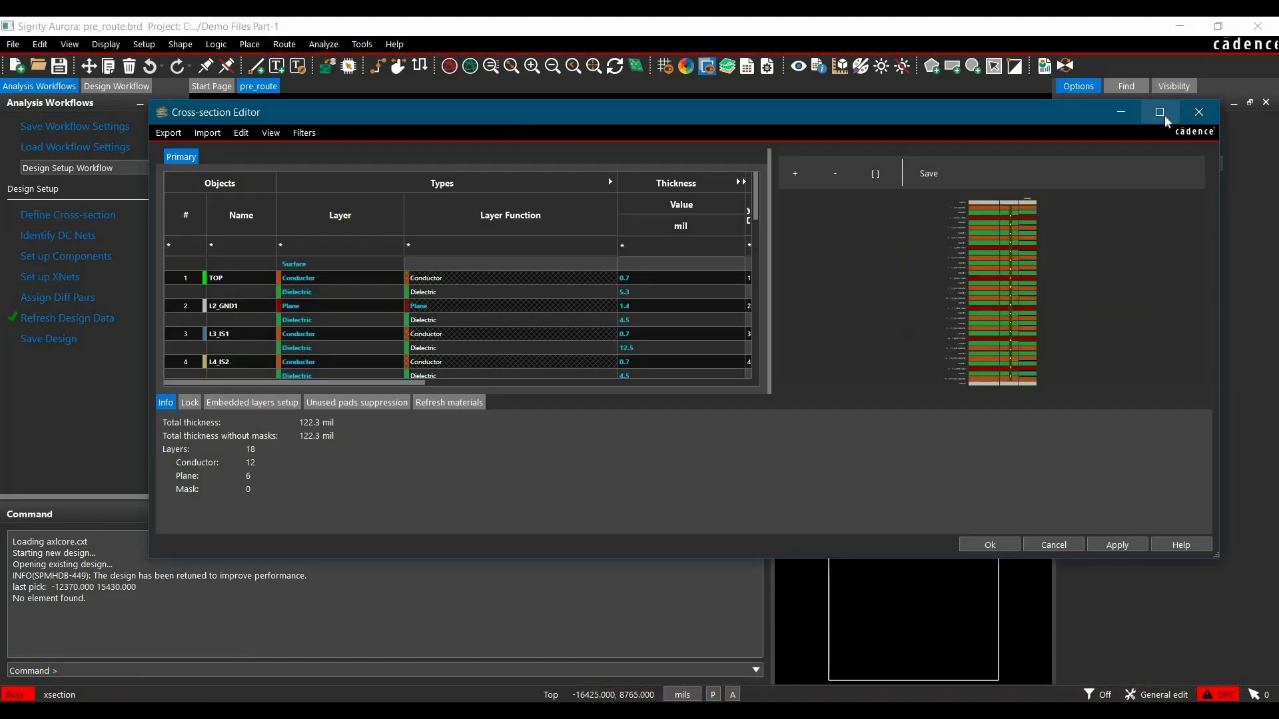
{"action": "left_click", "coordinate": [1158, 112]}
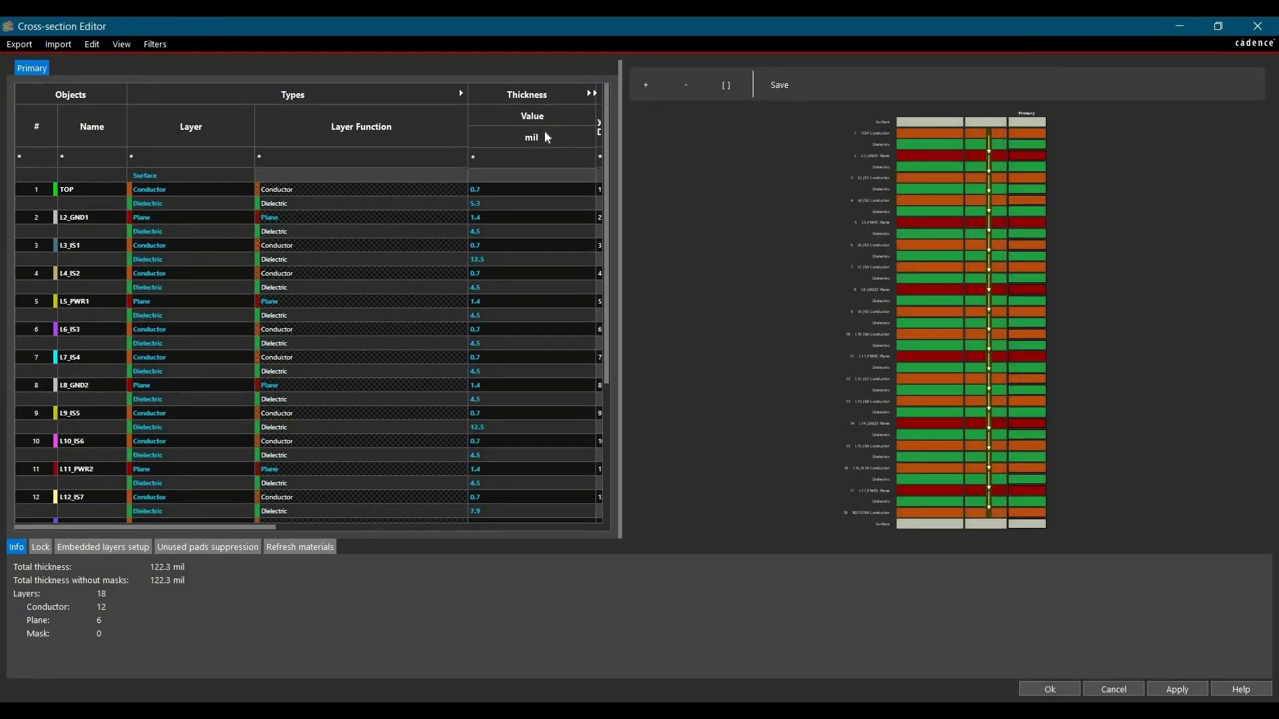
{"action": "mouse_move", "coordinate": [553, 142]}
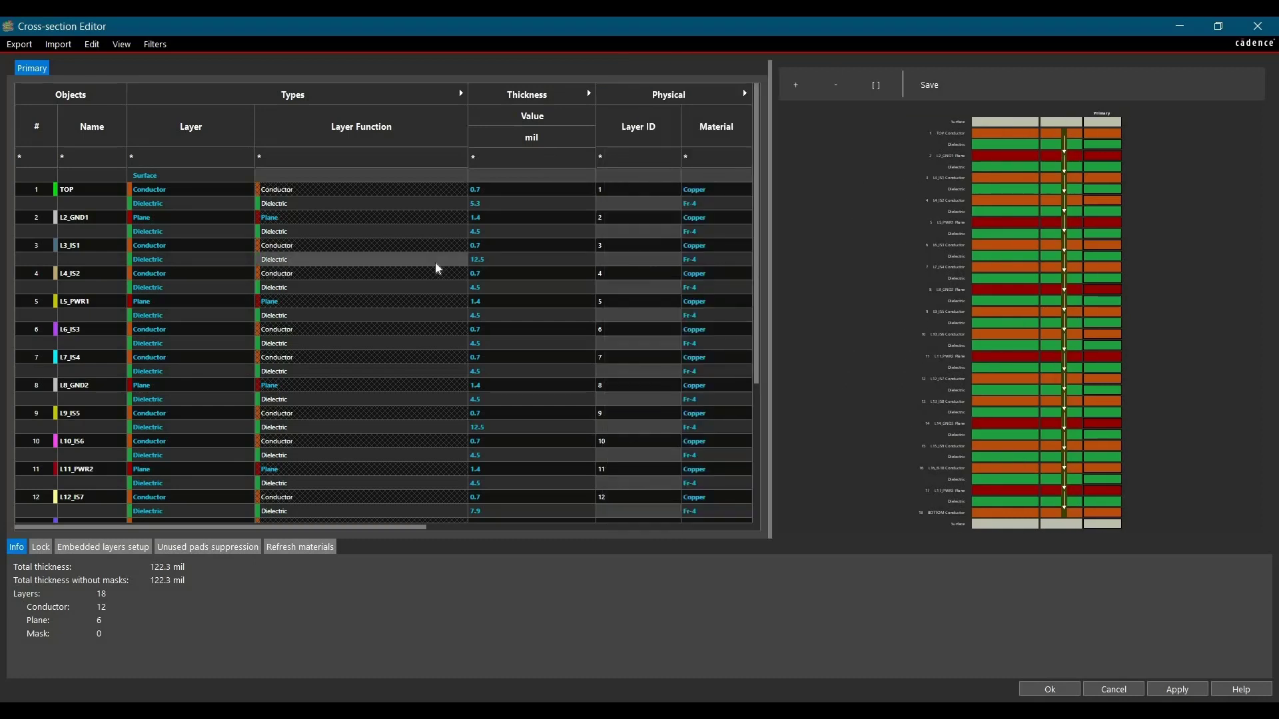
{"action": "mouse_move", "coordinate": [415, 270]}
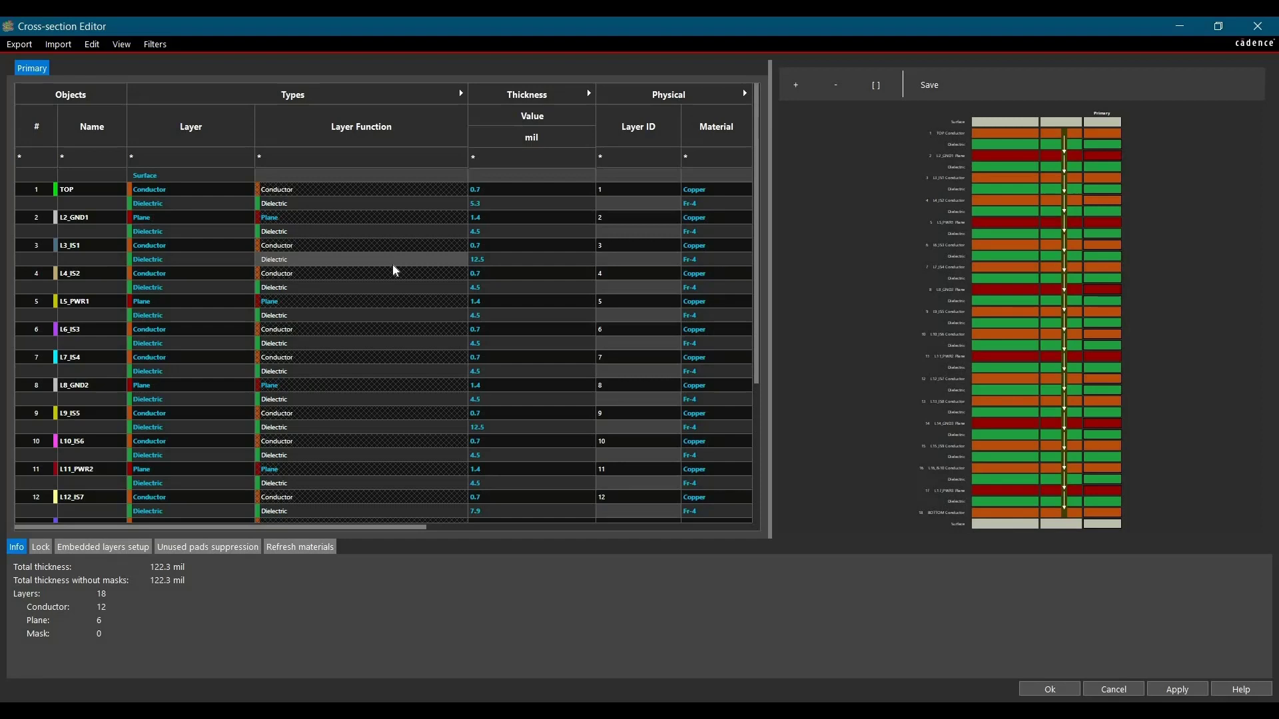
{"action": "mouse_move", "coordinate": [346, 260]}
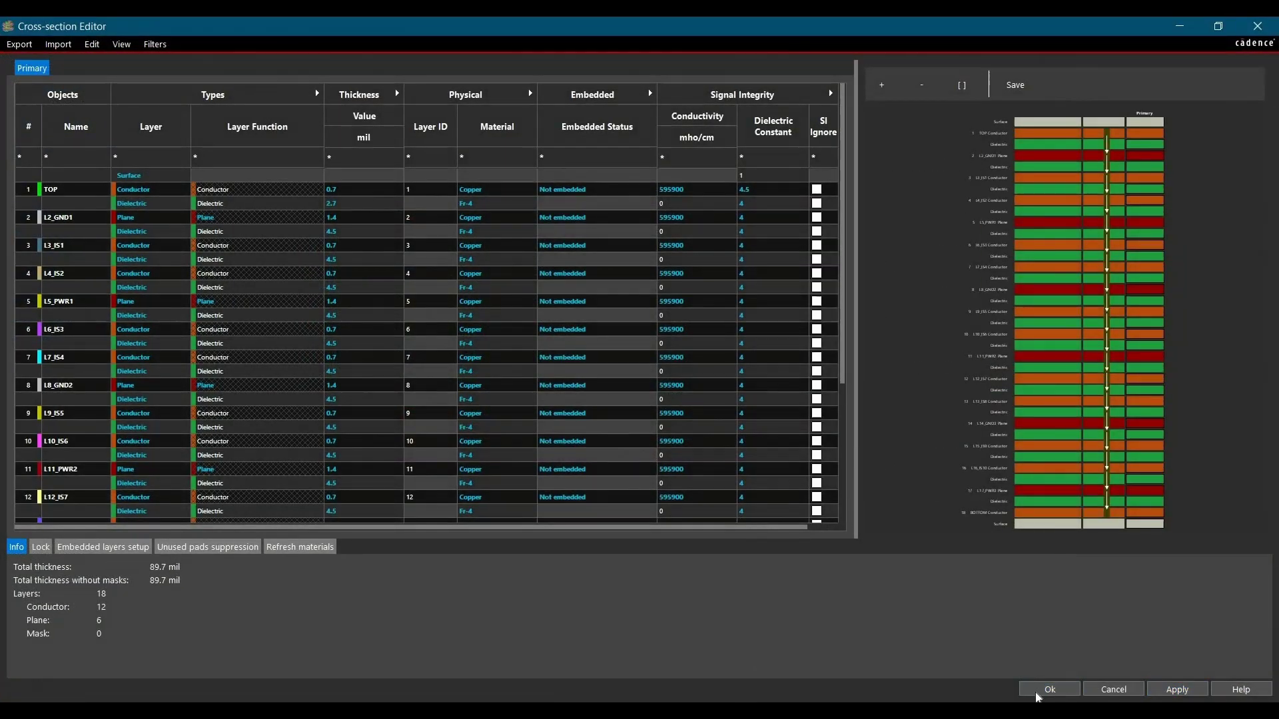
{"action": "left_click", "coordinate": [1050, 688]}
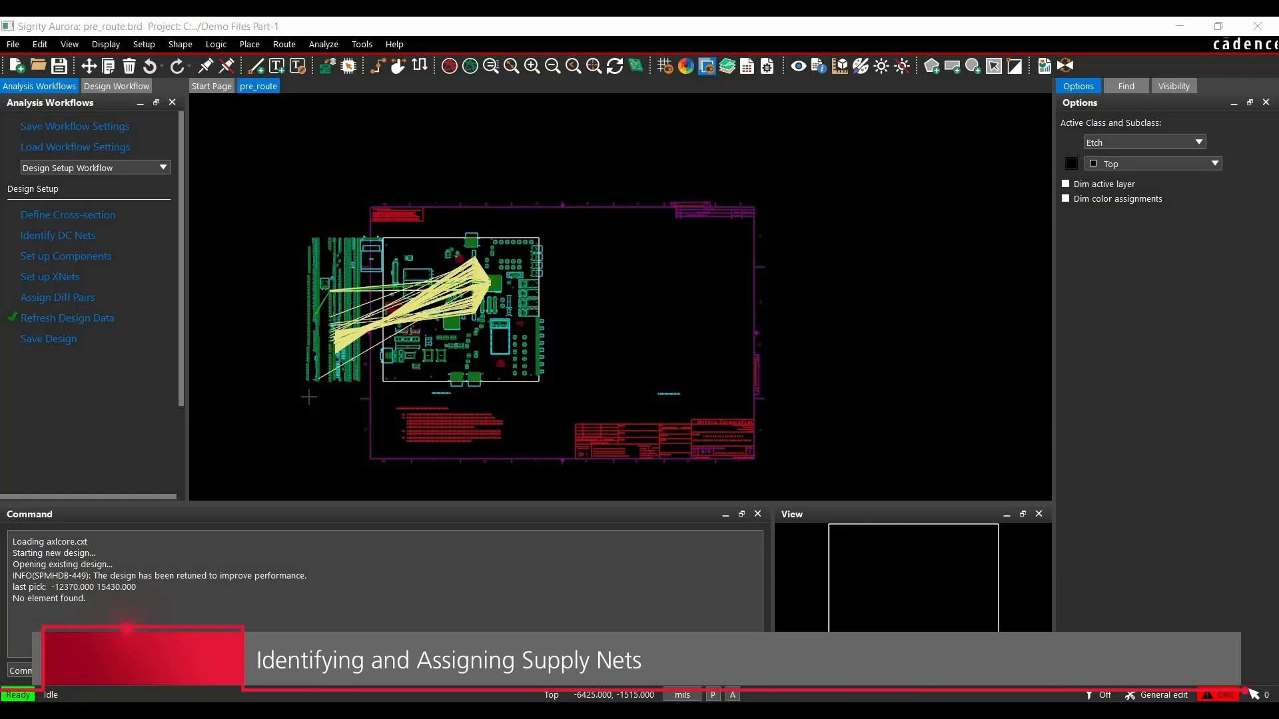
{"action": "mouse_move", "coordinate": [61, 224]}
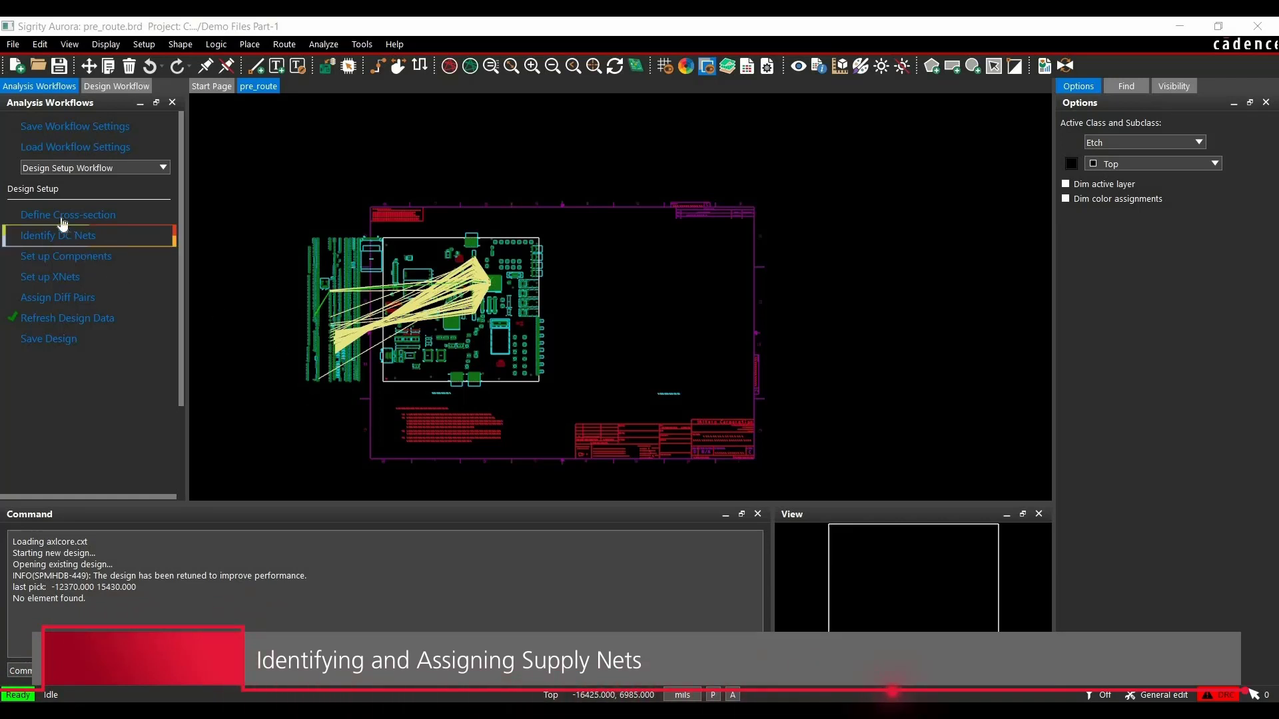
Step: In Identify DC Nets, give the V0_9 net a voltage of 0.9 V and confirm
{"action": "left_click", "coordinate": [59, 234]}
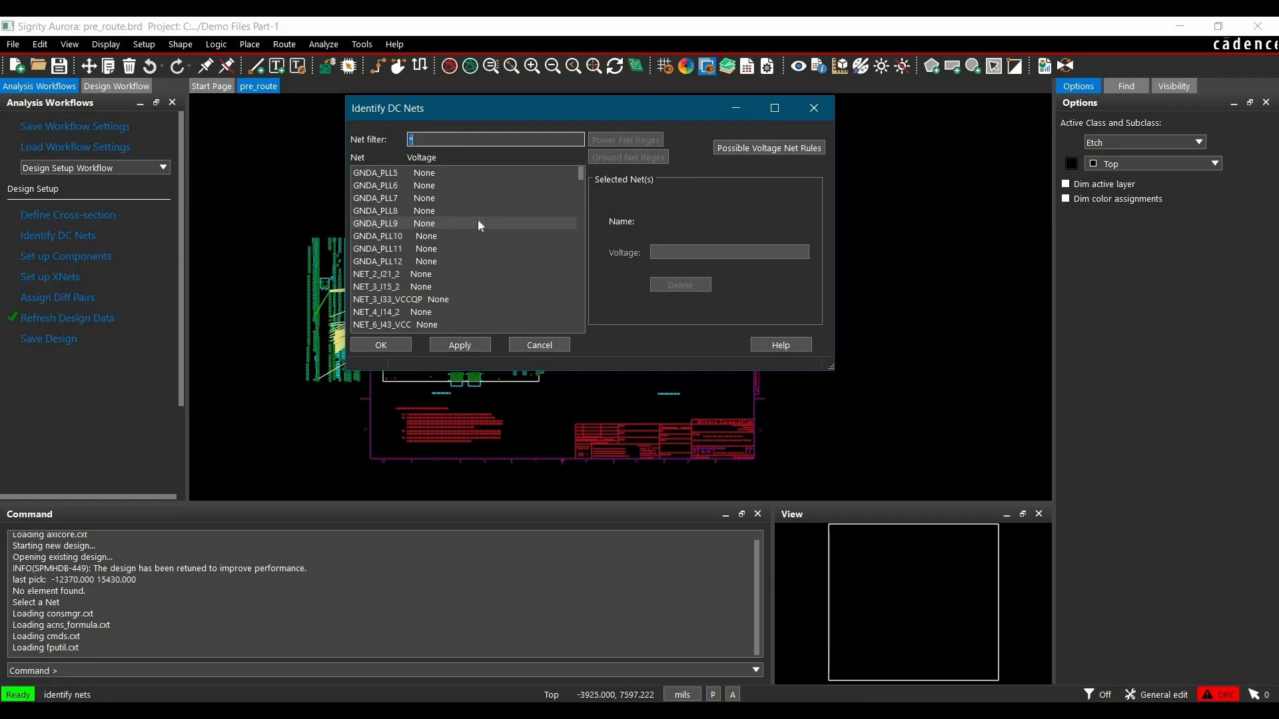
{"action": "left_click", "coordinate": [362, 286]}
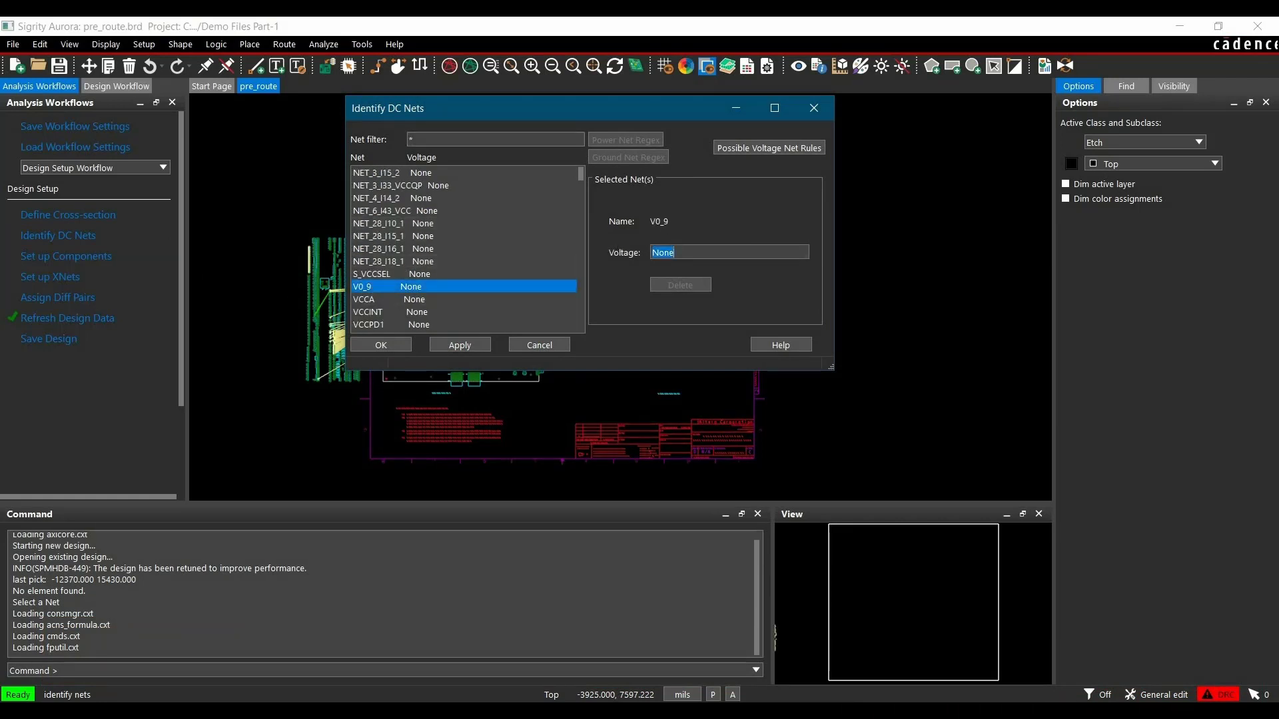
{"action": "type", "text": "0.9v"}
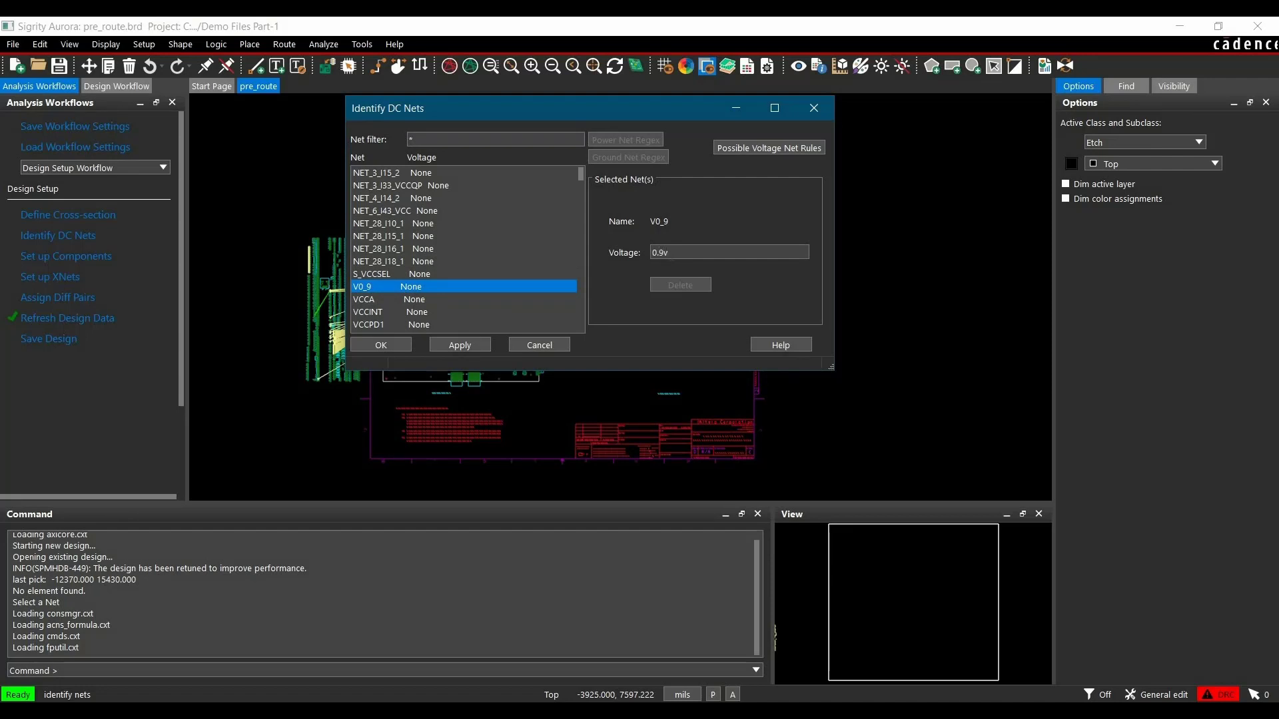
{"action": "left_click", "coordinate": [460, 343]}
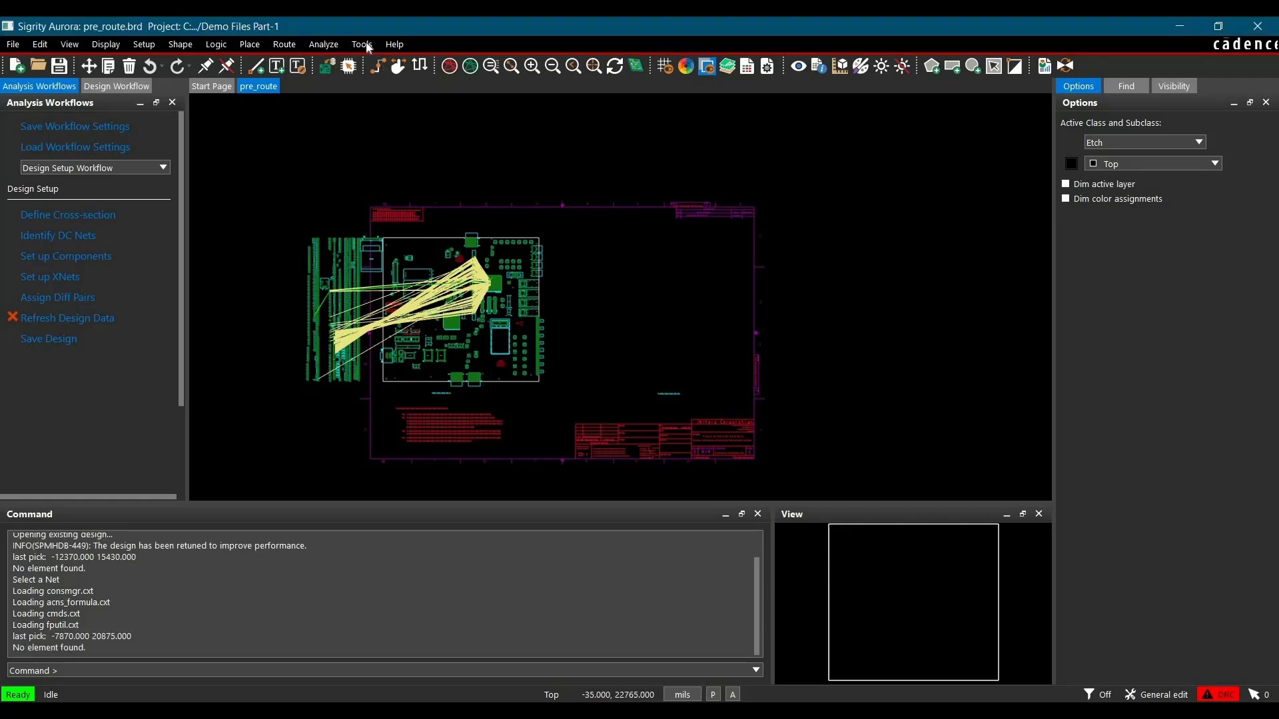
Step: In Tools > Reports, add the Bill of Material Report to the Selected Reports list
{"action": "left_click", "coordinate": [361, 44]}
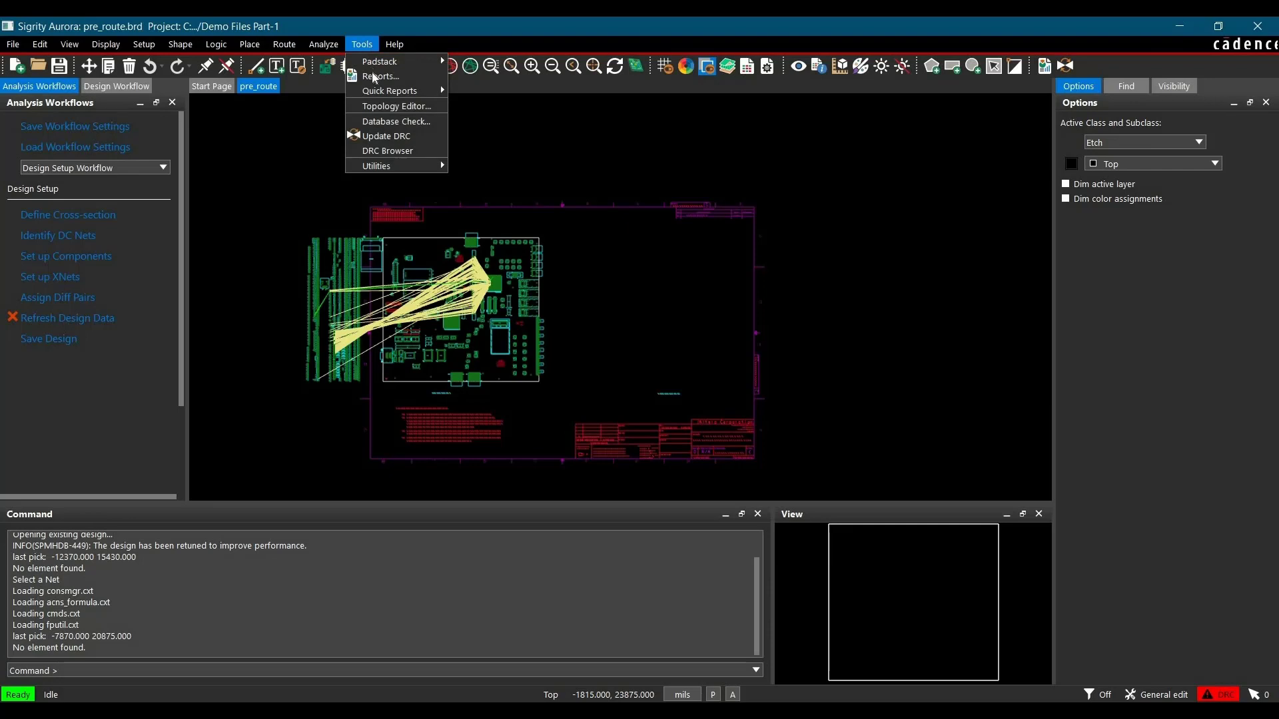
{"action": "left_click", "coordinate": [378, 75]}
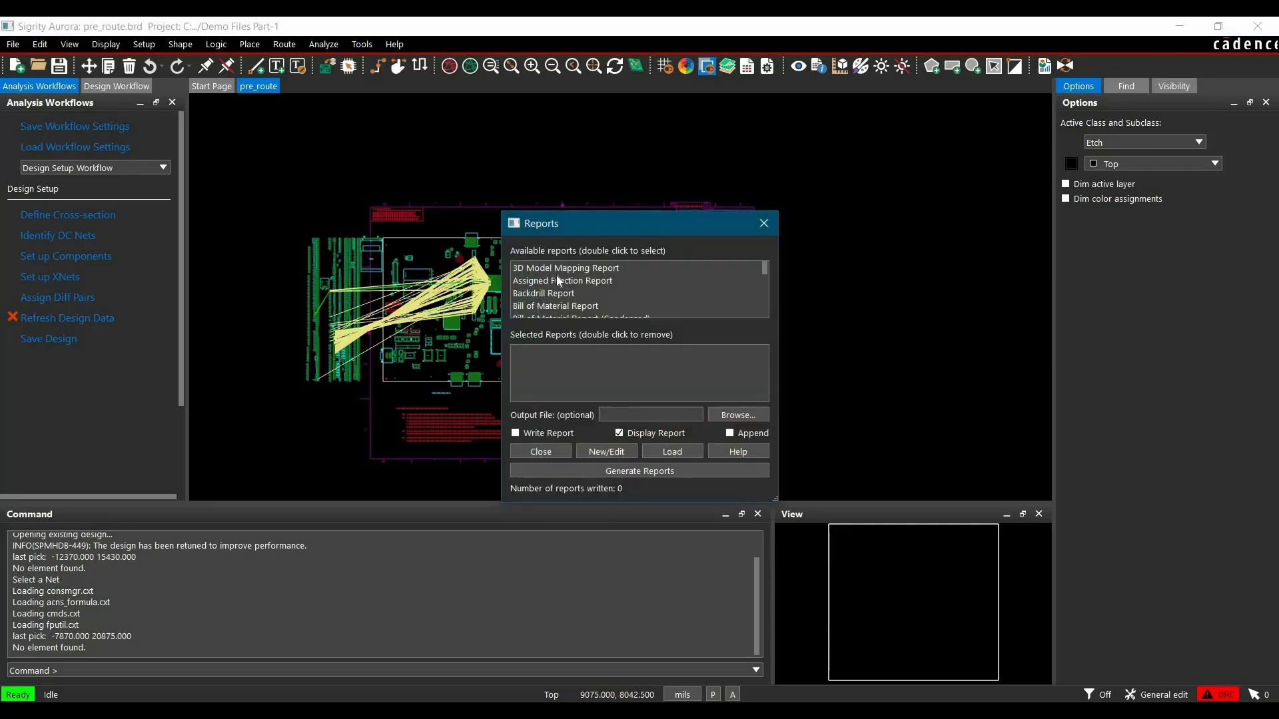
{"action": "left_click", "coordinate": [555, 307]}
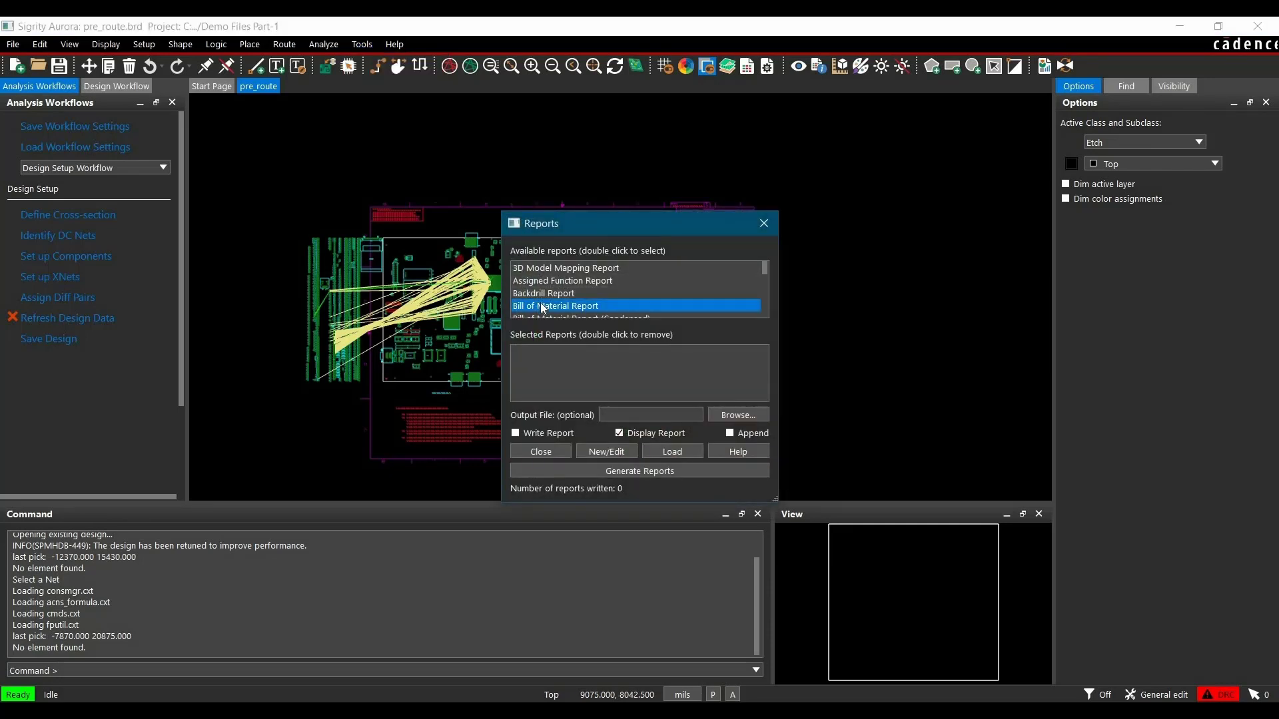
{"action": "double_click", "coordinate": [556, 306]}
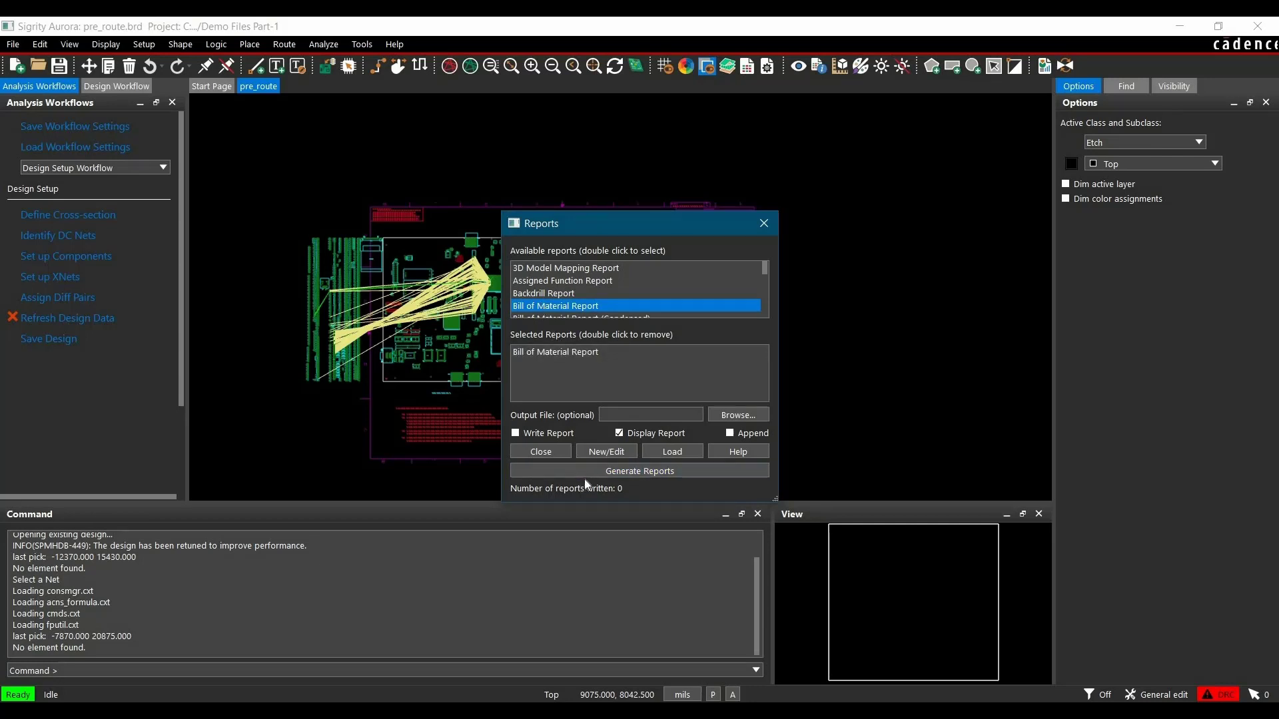
Step: Generate the Bill of Material report and search 16_pin_smd to locate the RN5 row
{"action": "left_click", "coordinate": [639, 472]}
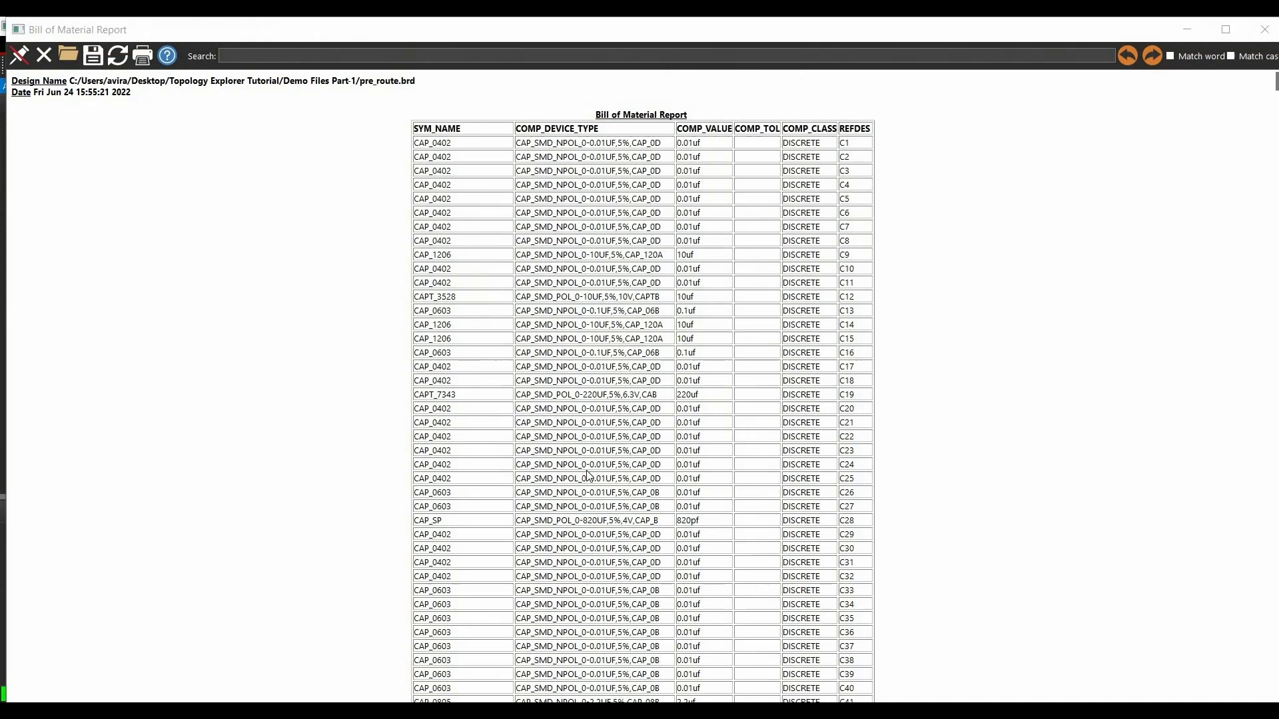
{"action": "mouse_move", "coordinate": [658, 360]}
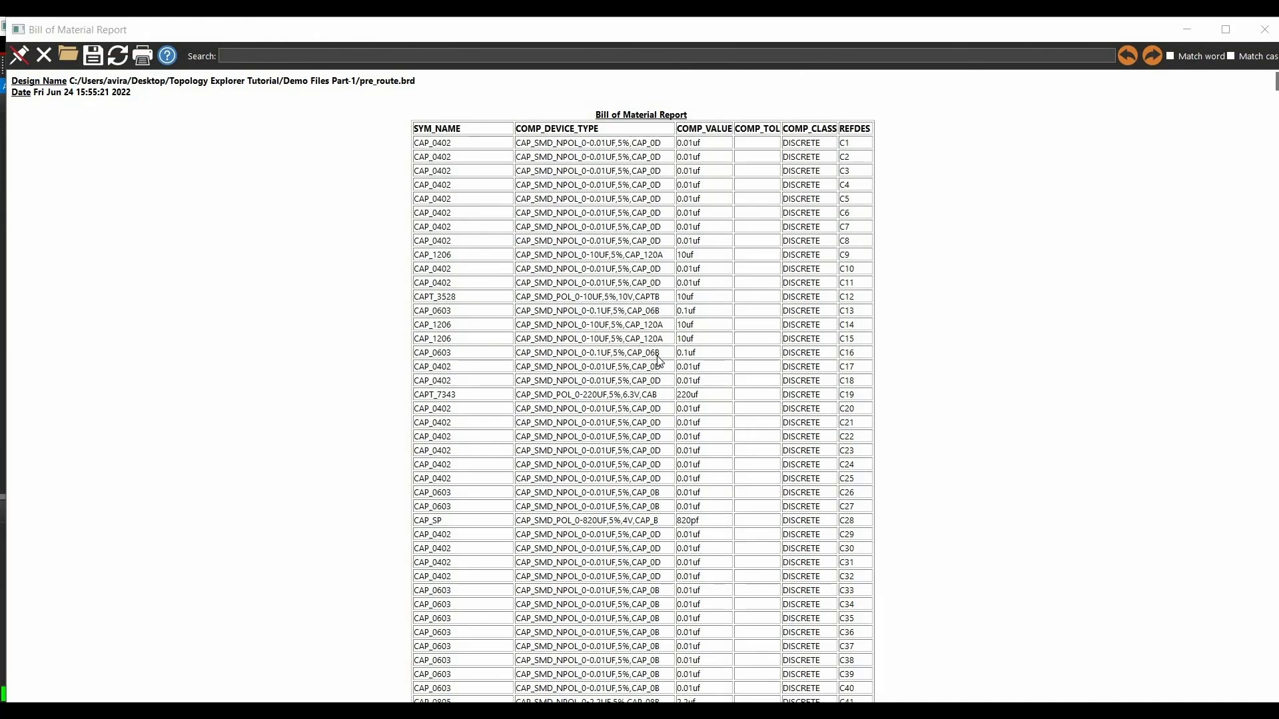
{"action": "mouse_move", "coordinate": [615, 341]}
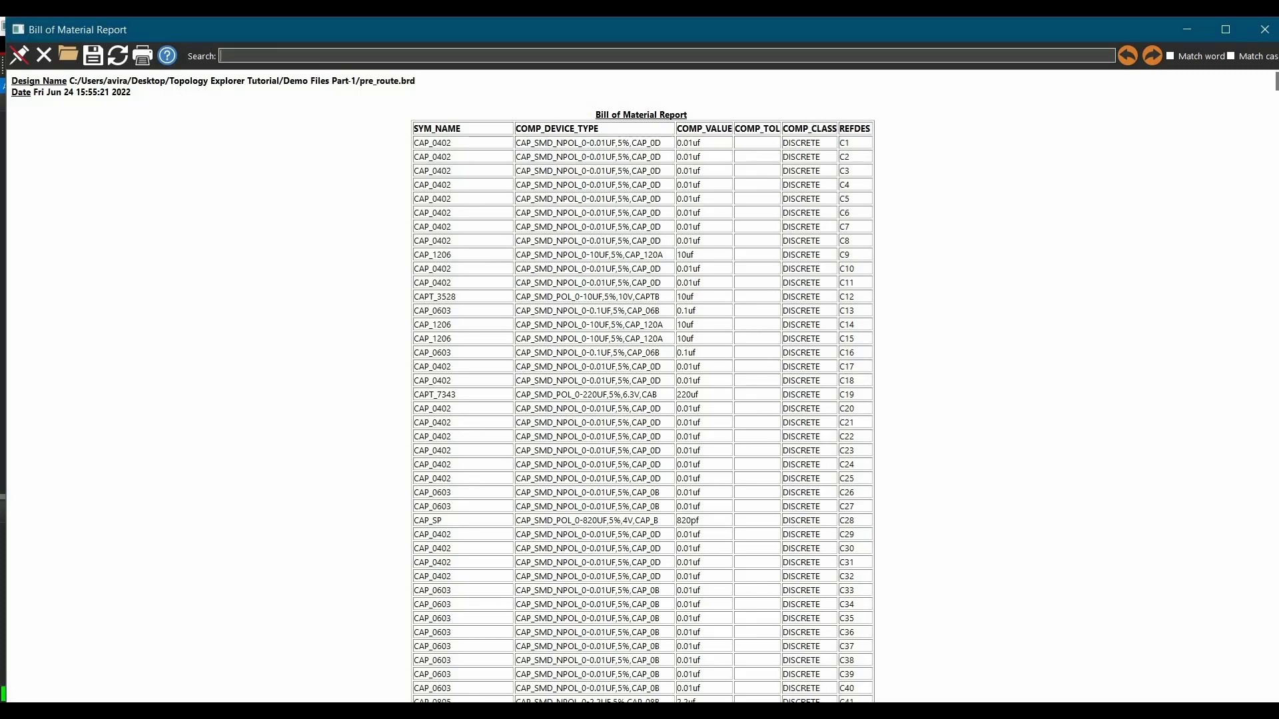
{"action": "type", "text": "16_pin_smd"}
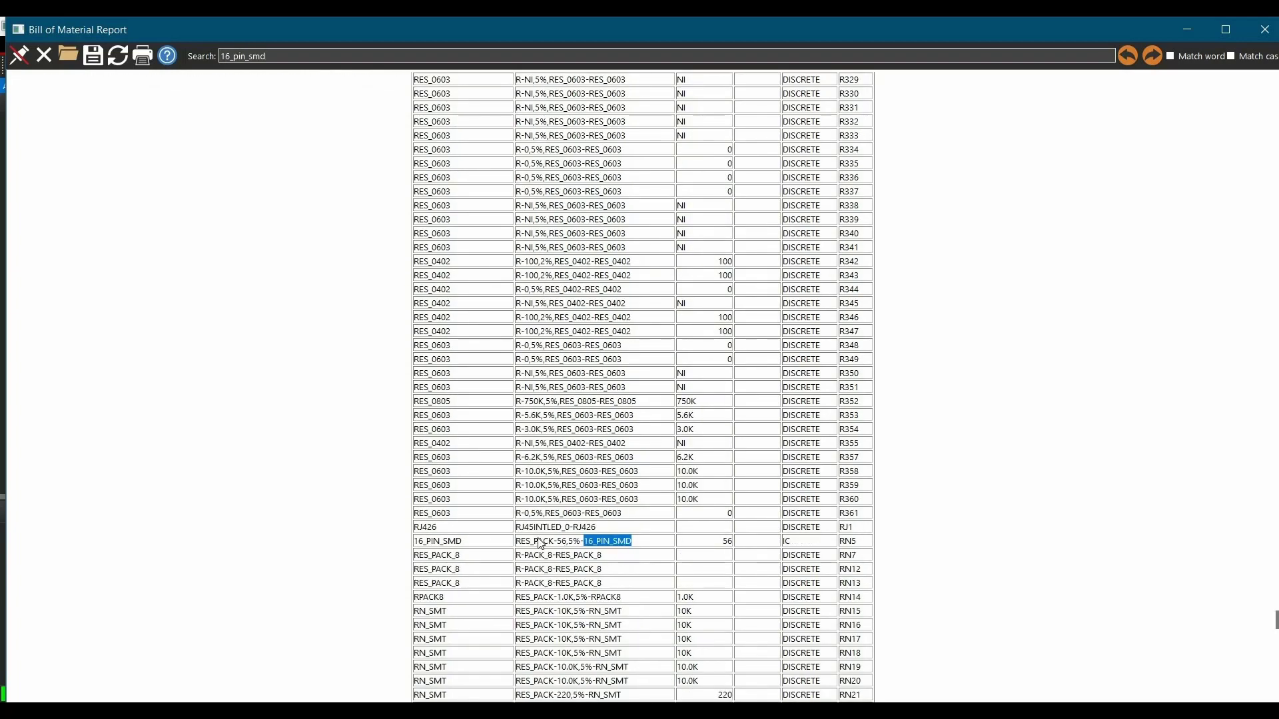
{"action": "mouse_move", "coordinate": [562, 551]}
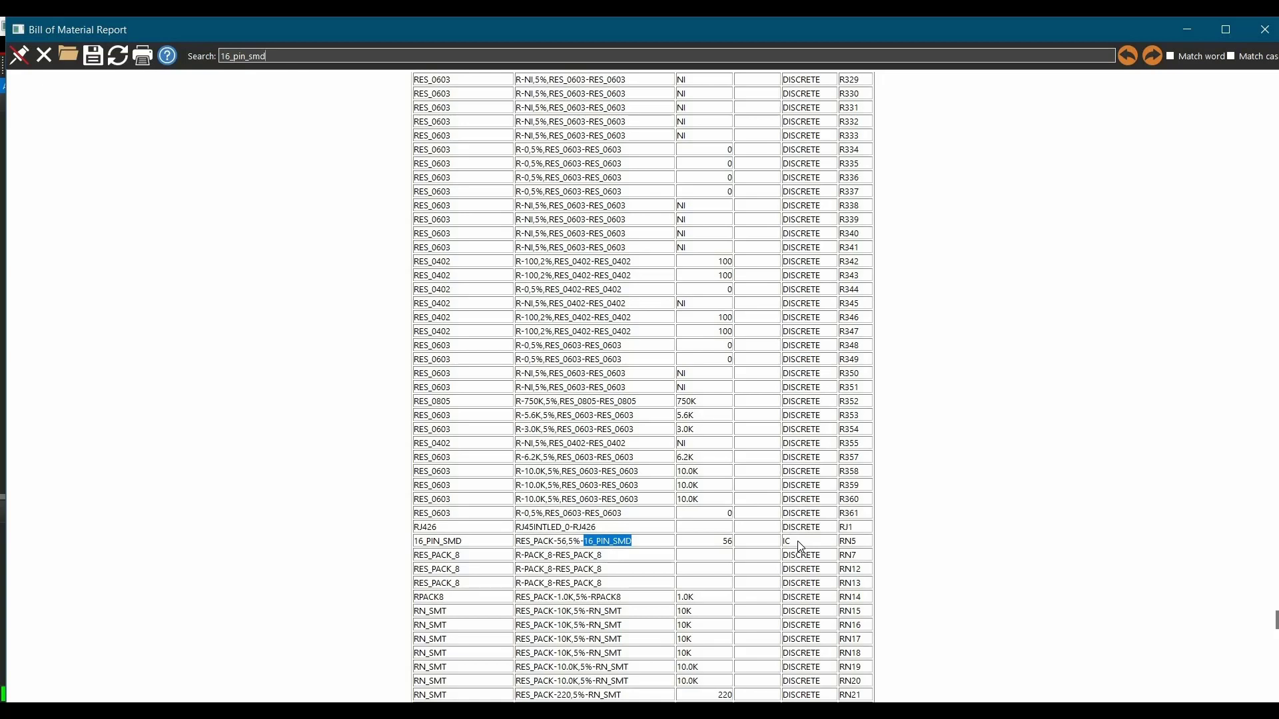
{"action": "mouse_move", "coordinate": [844, 547]}
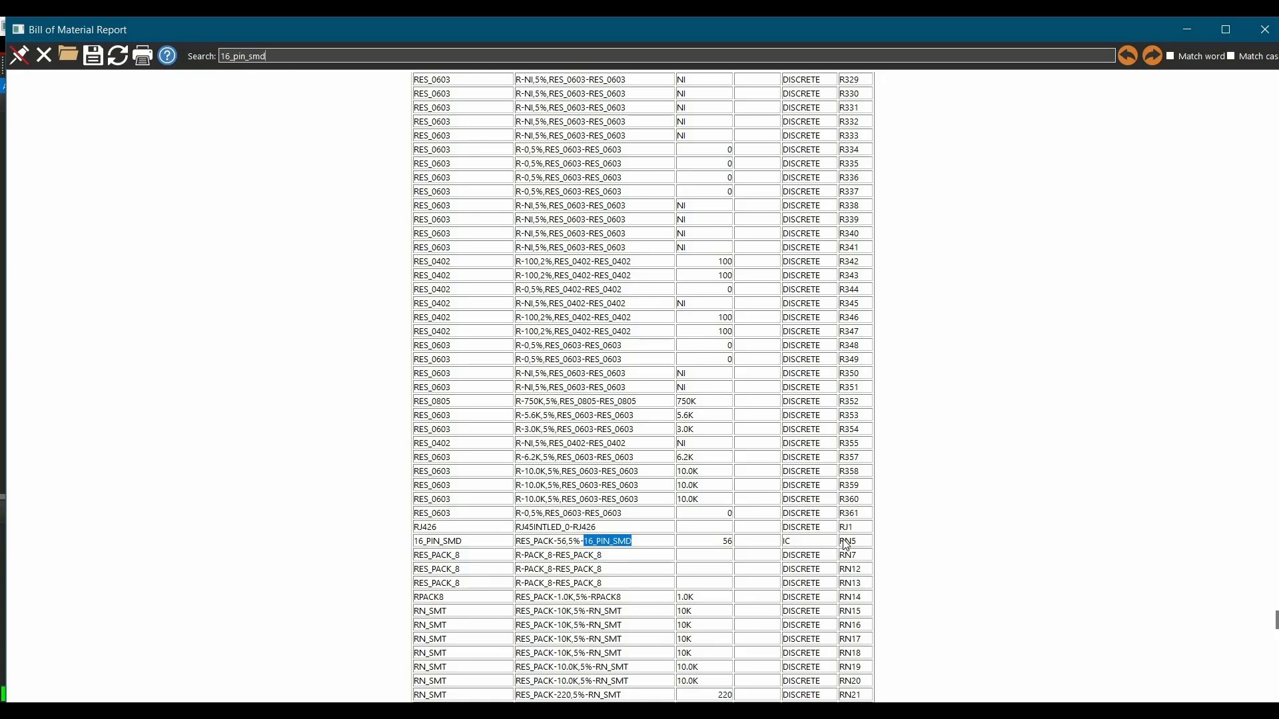
{"action": "mouse_move", "coordinate": [850, 554]}
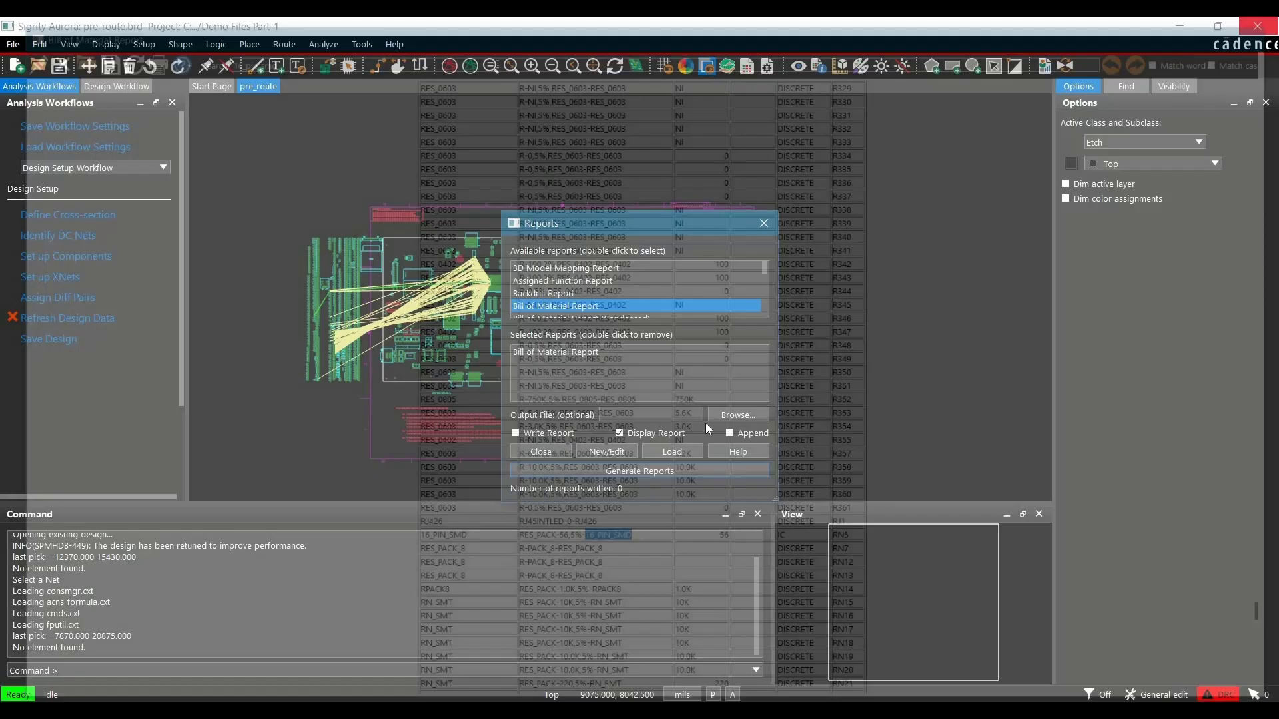
Step: In Set up Components, append XU* to IO and RN* to DISCRETE formats, apply, and close the report
{"action": "left_click", "coordinate": [541, 452]}
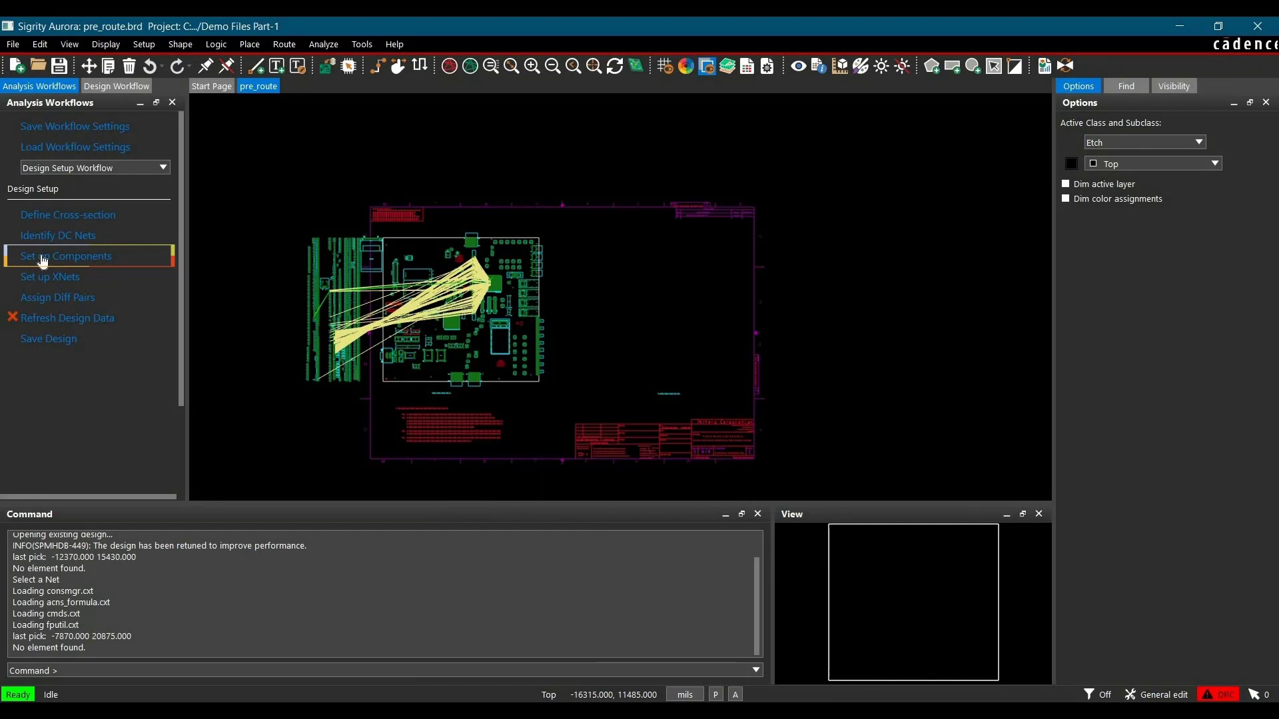
{"action": "left_click", "coordinate": [66, 256]}
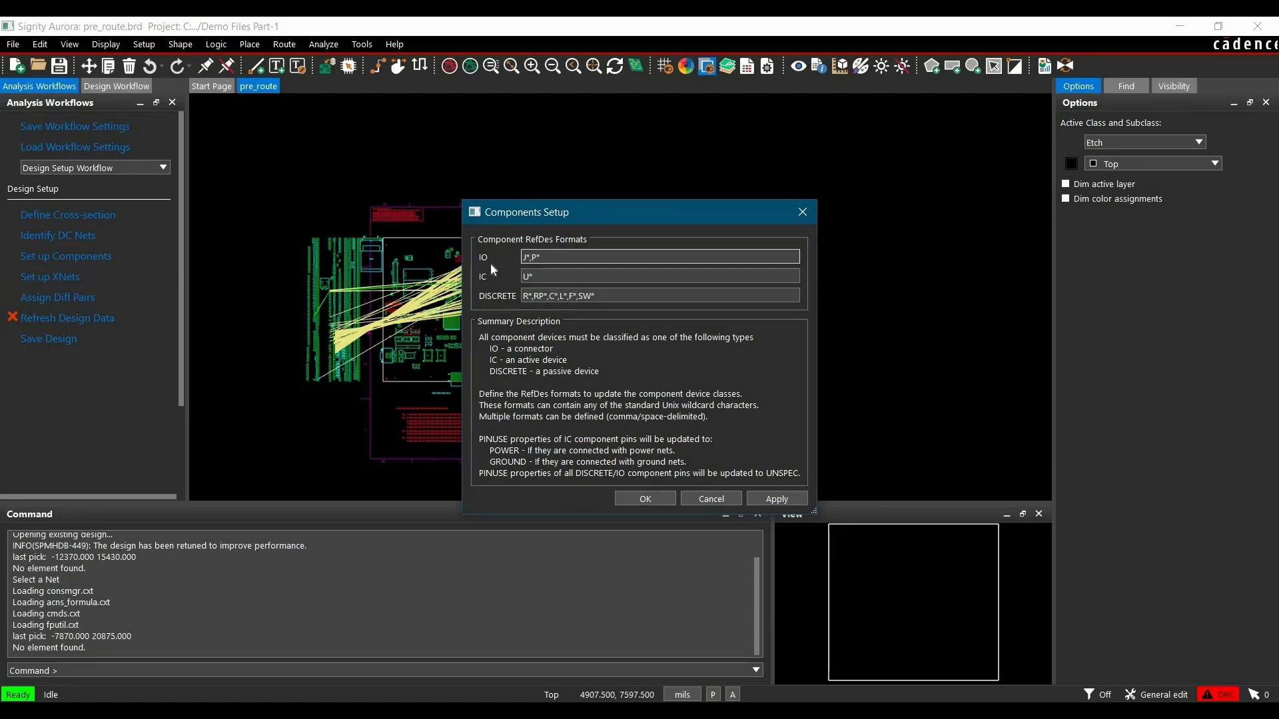
{"action": "type", "text": ", RN*"}
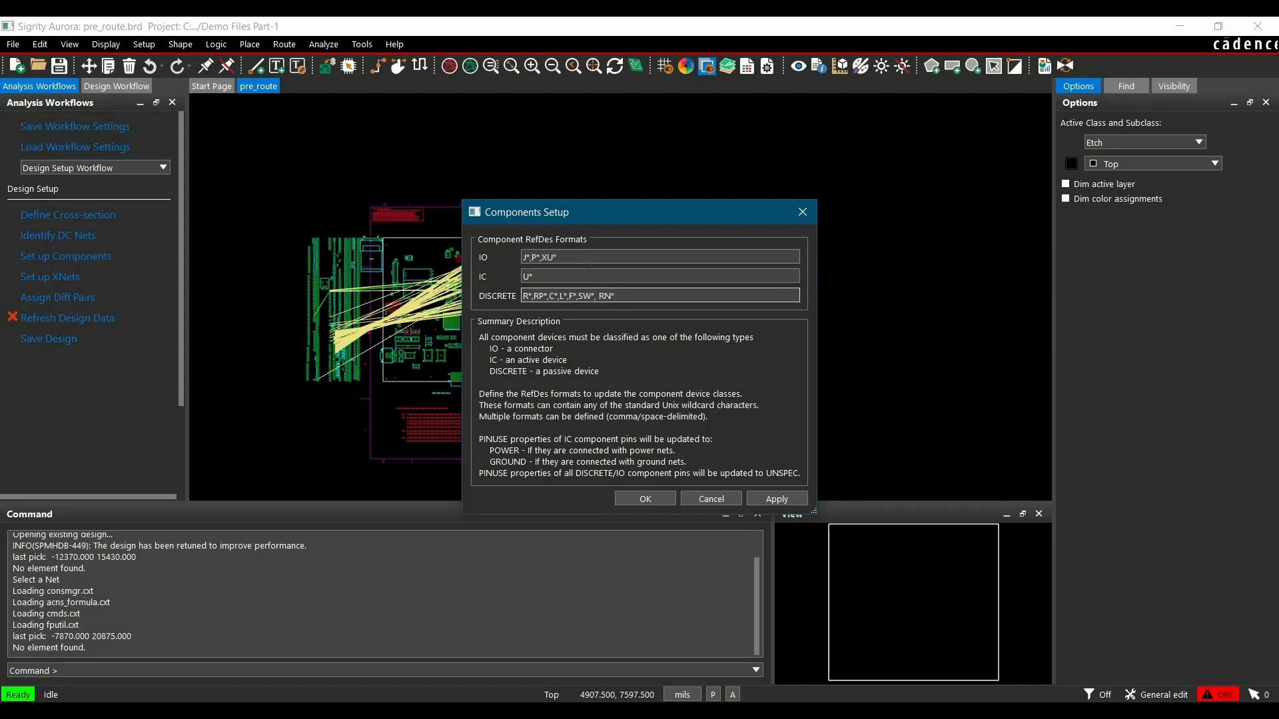
{"action": "left_click", "coordinate": [777, 498]}
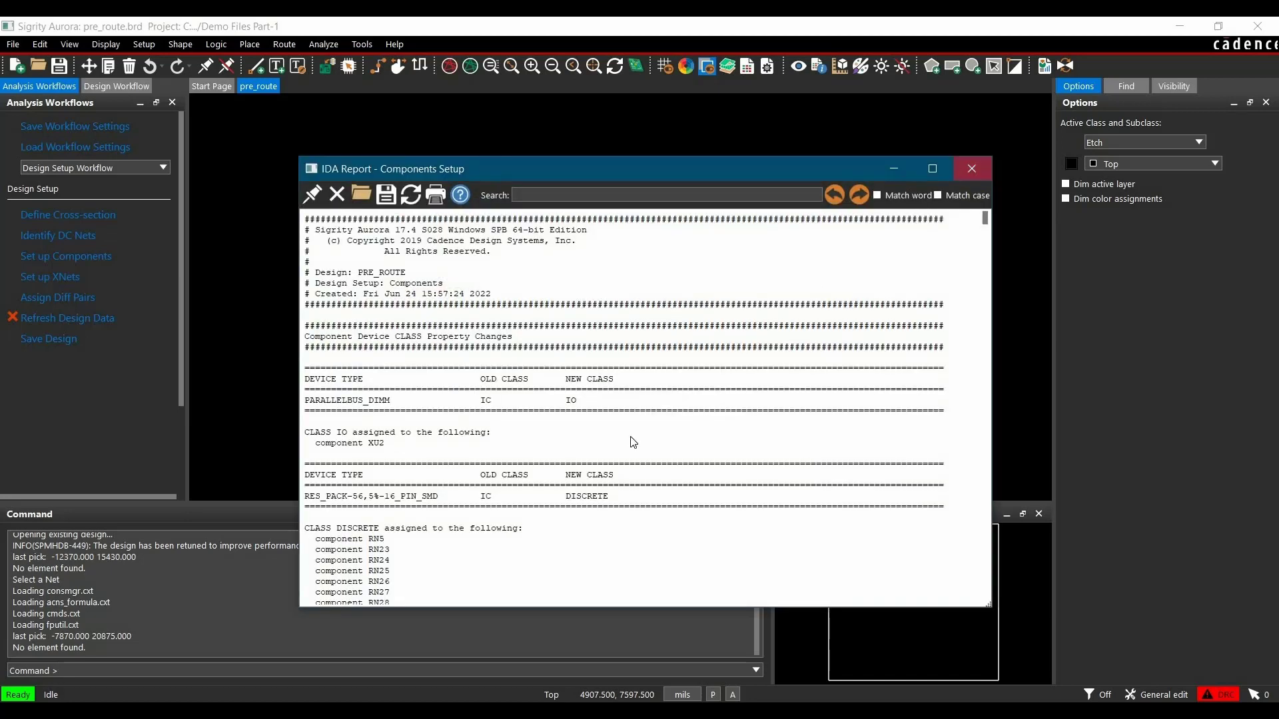
{"action": "left_click", "coordinate": [973, 167]}
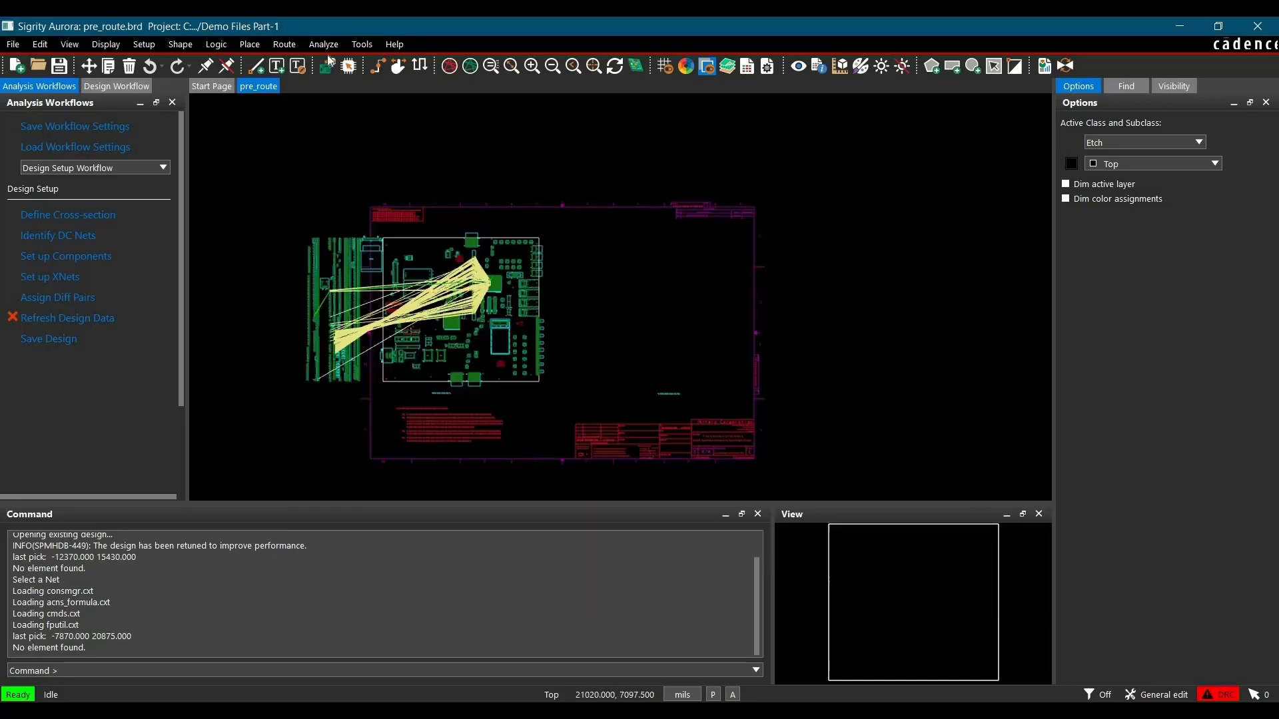
{"action": "left_click", "coordinate": [360, 44]}
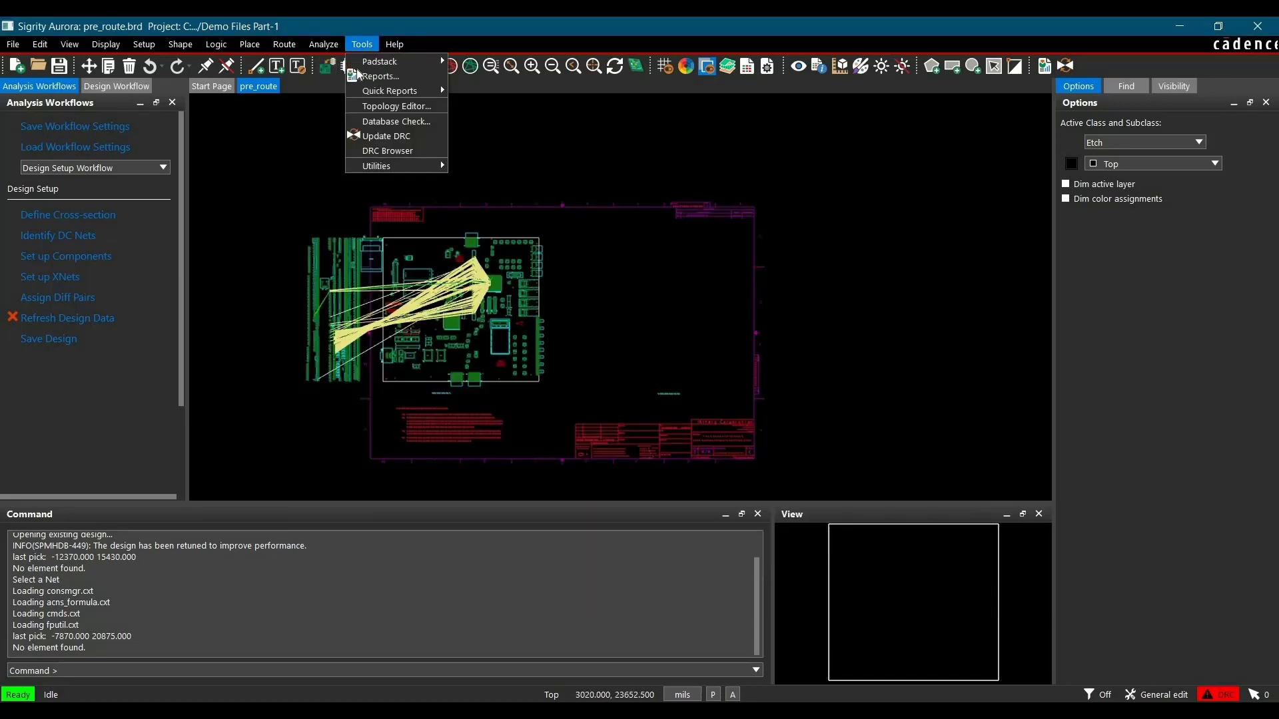
{"action": "left_click", "coordinate": [378, 76]}
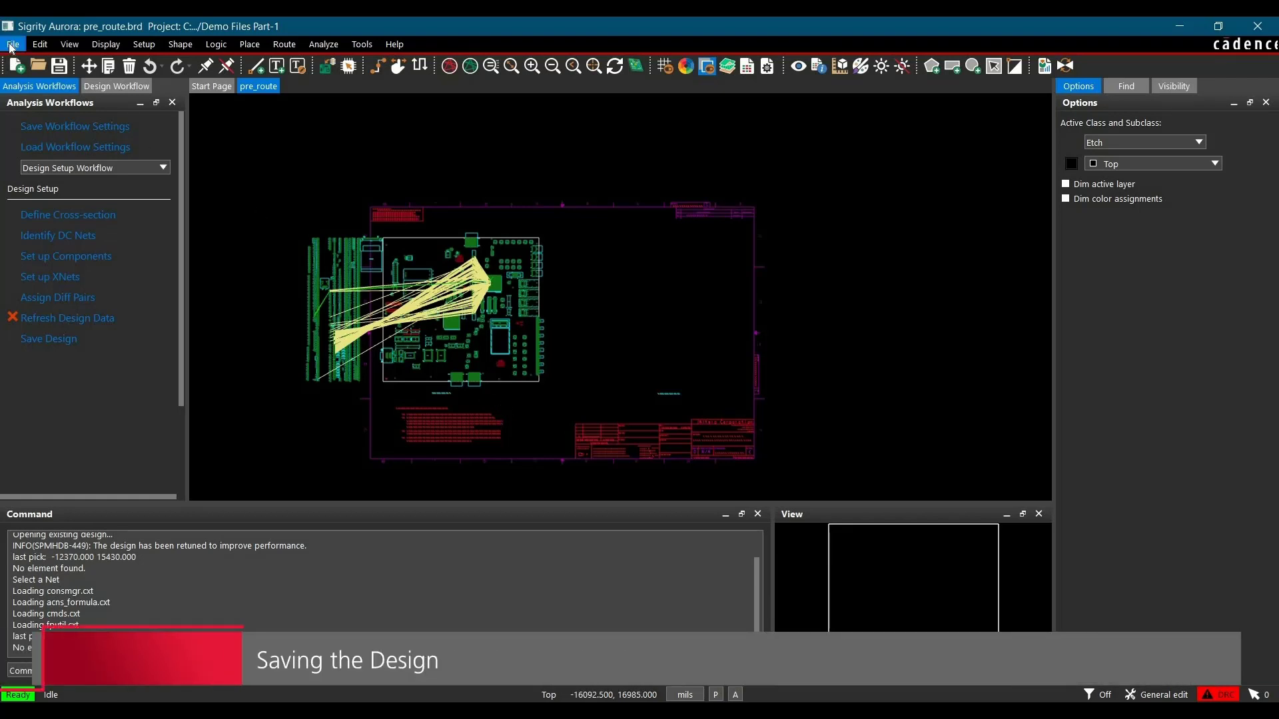
Step: Save the pre_route.brd design via File > Save
{"action": "left_click", "coordinate": [10, 44]}
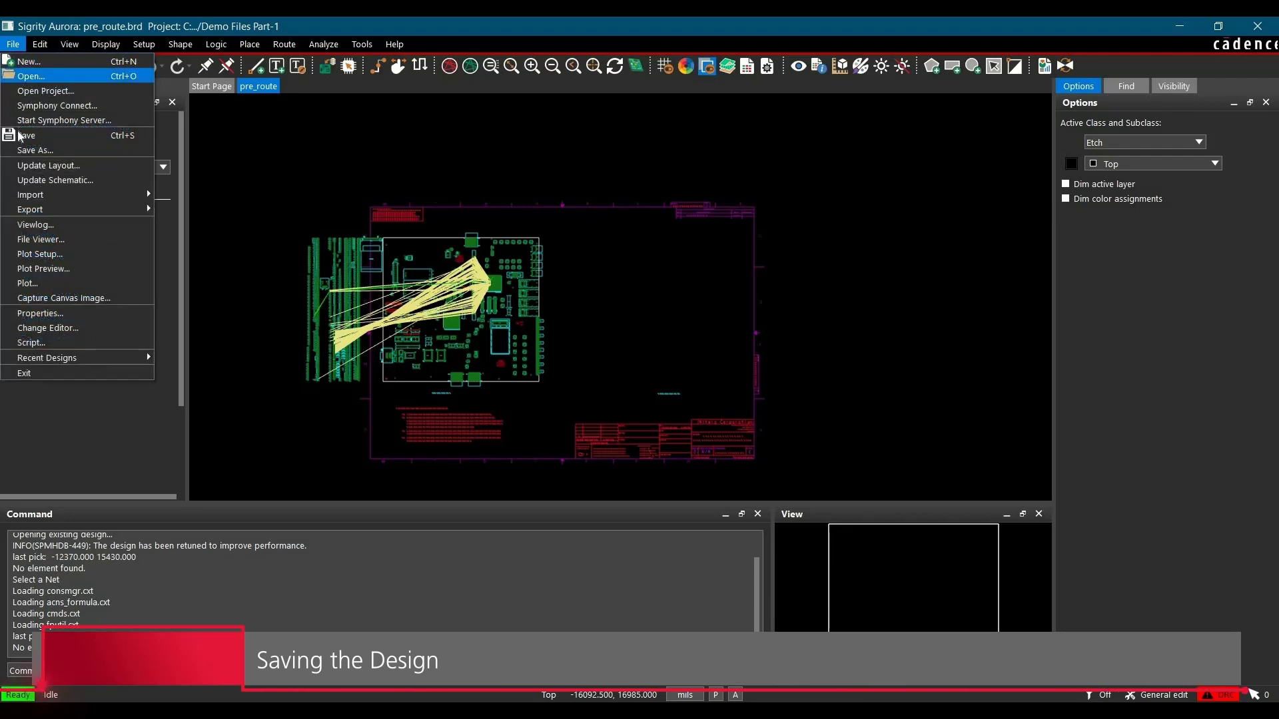
{"action": "mouse_move", "coordinate": [27, 136]}
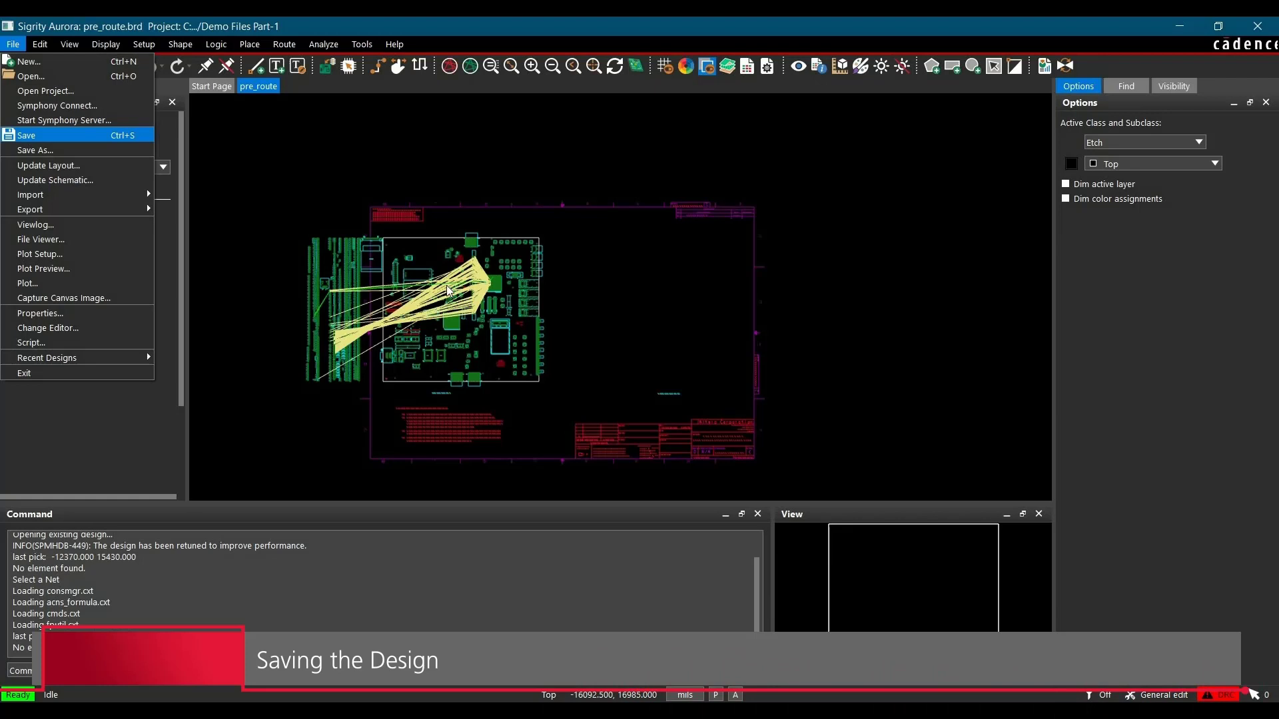
{"action": "left_click", "coordinate": [23, 135]}
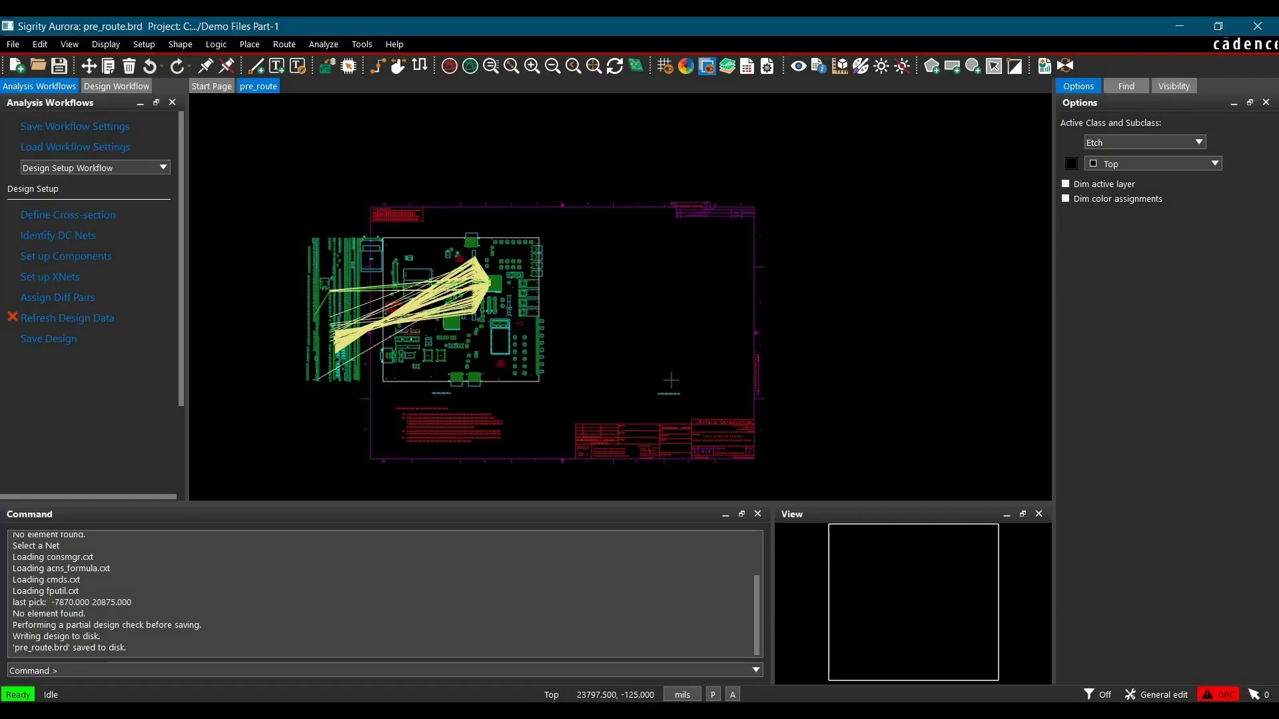